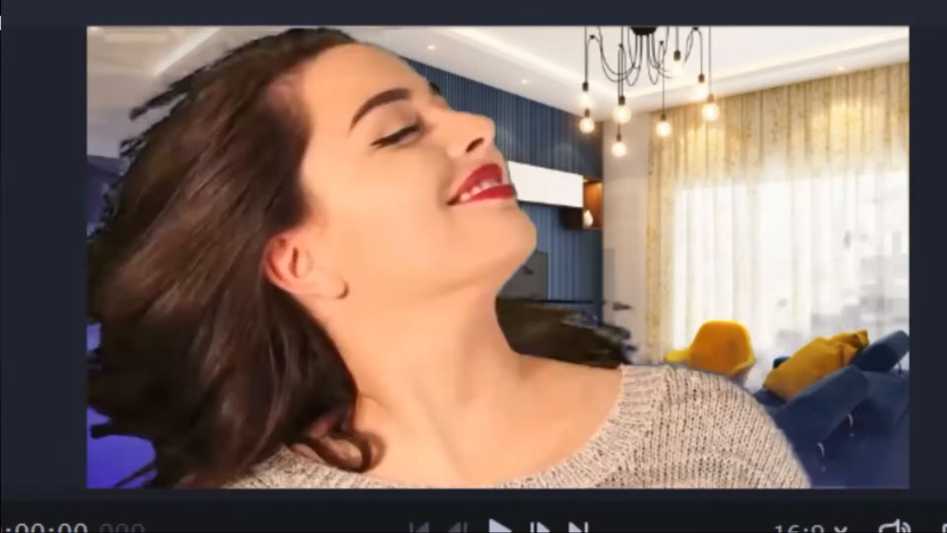
- Preview the finished composite example, then place 16.9 BLUE.mp4 on the timeline as a 17-second project
{"action": "left_click", "coordinate": [486, 521]}
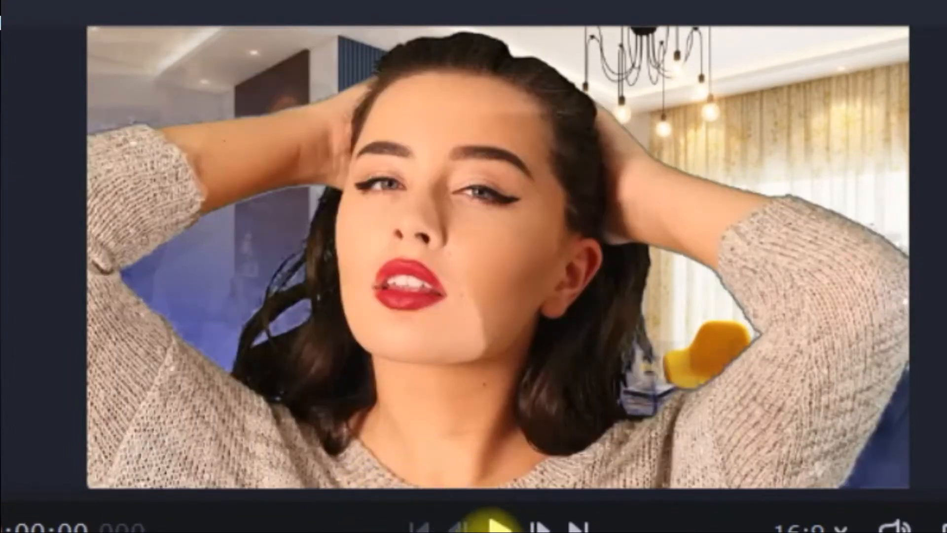
{"action": "left_click", "coordinate": [491, 523]}
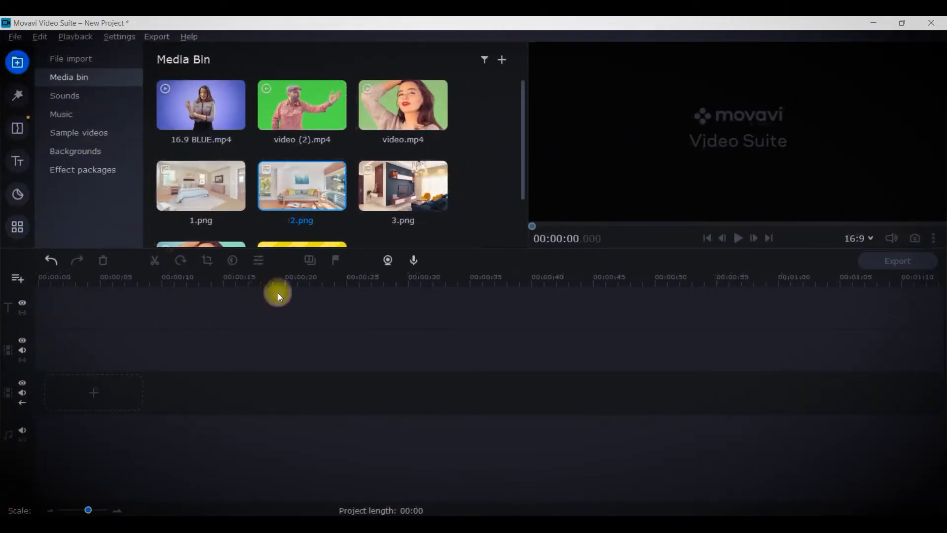
{"action": "mouse_move", "coordinate": [524, 113]}
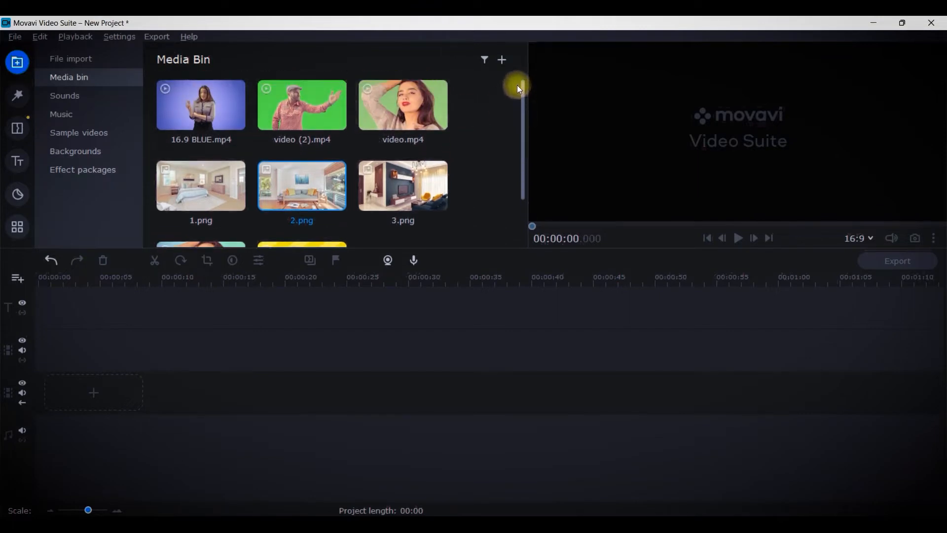
{"action": "scroll", "scroll_direction": "down", "scroll_amount": 3}
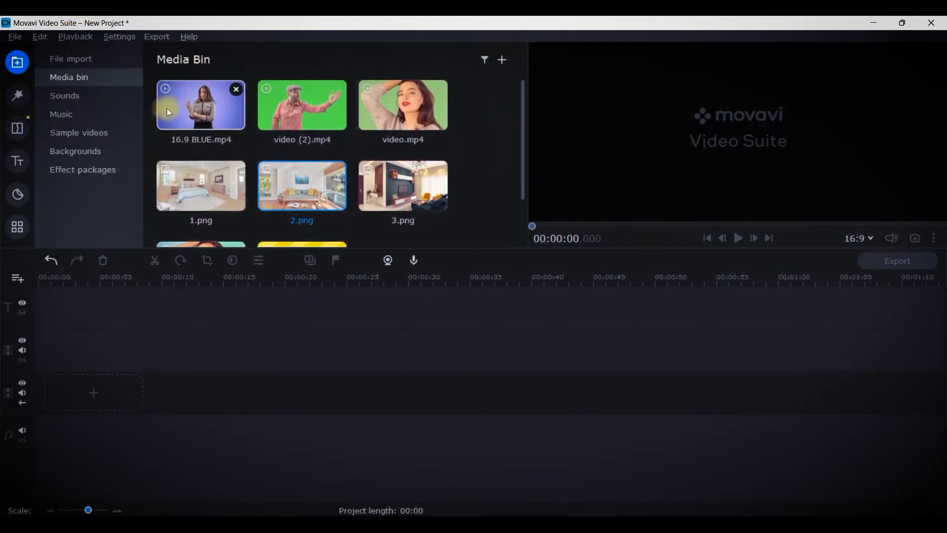
{"action": "left_click_drag", "start_coordinate": [200, 104], "coordinate": [72, 392]}
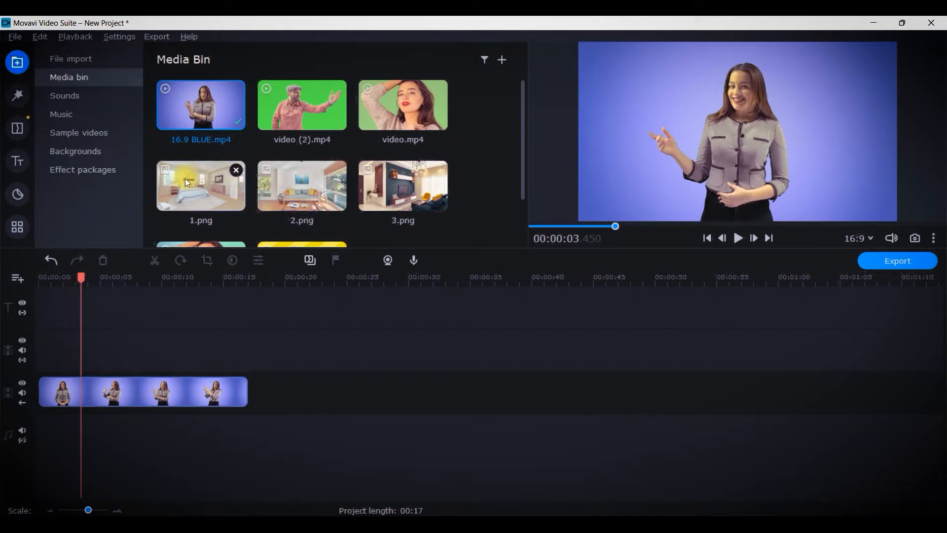
- Put bedroom image 1.png on the main track with the blue-screen presenter clip on the overlay track above it
{"action": "left_click_drag", "start_coordinate": [200, 185], "coordinate": [66, 405]}
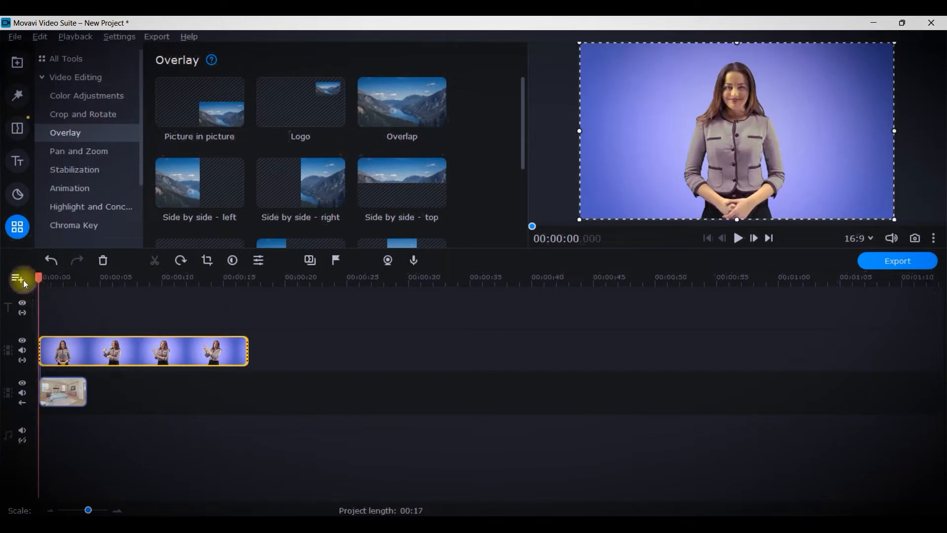
{"action": "left_click", "coordinate": [18, 277]}
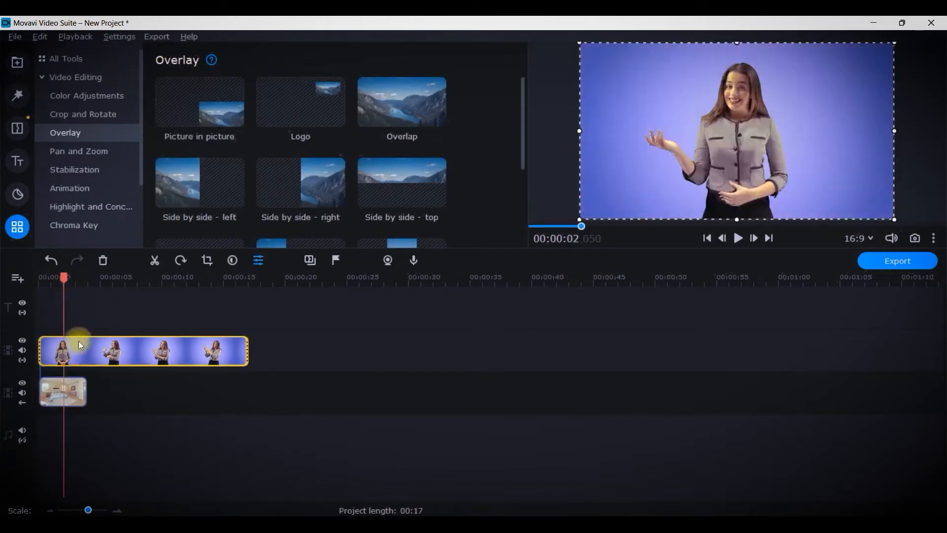
{"action": "left_click", "coordinate": [62, 391]}
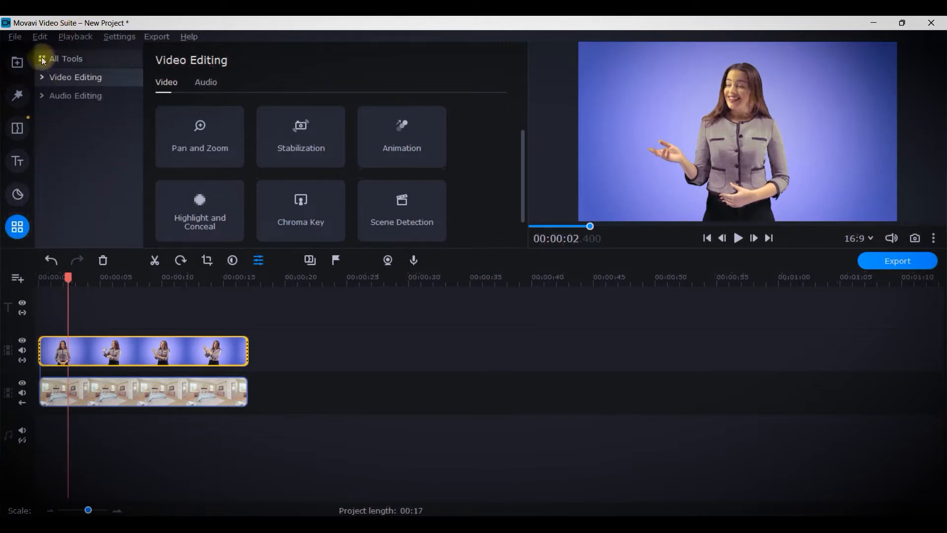
{"action": "mouse_move", "coordinate": [100, 151]}
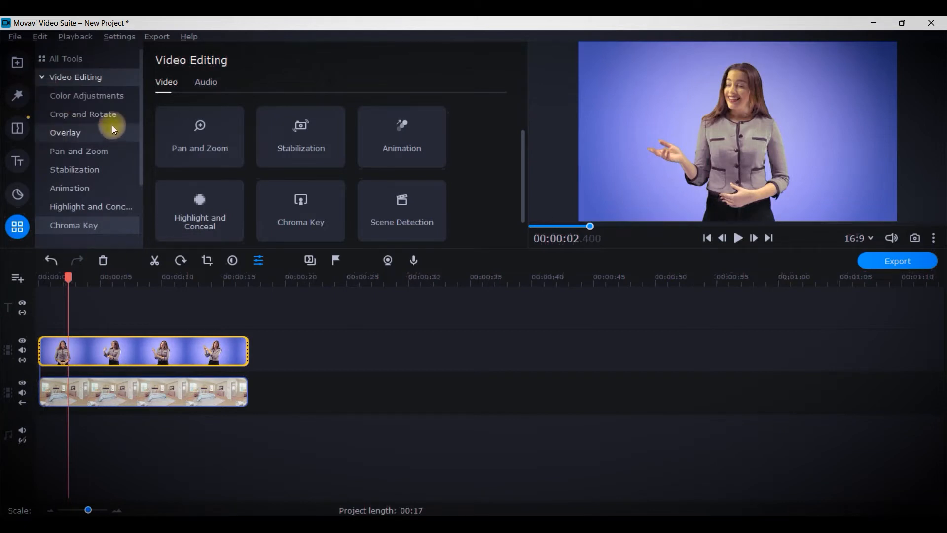
- Scroll the video-editing tools list down to the Chroma Key tool
{"action": "scroll", "scroll_direction": "down", "scroll_amount": 3}
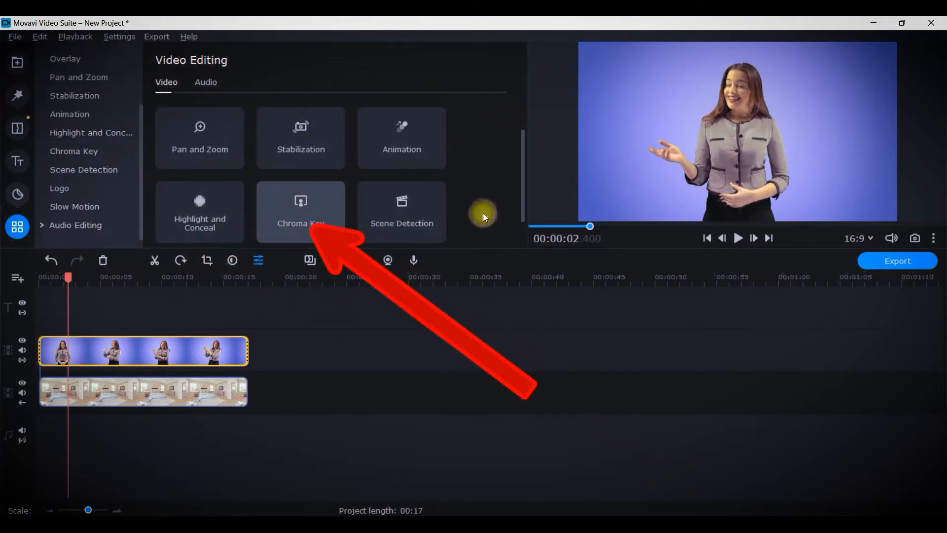
- Bring up the Chroma Key settings for the blue-screen presenter clip
{"action": "left_click", "coordinate": [300, 211]}
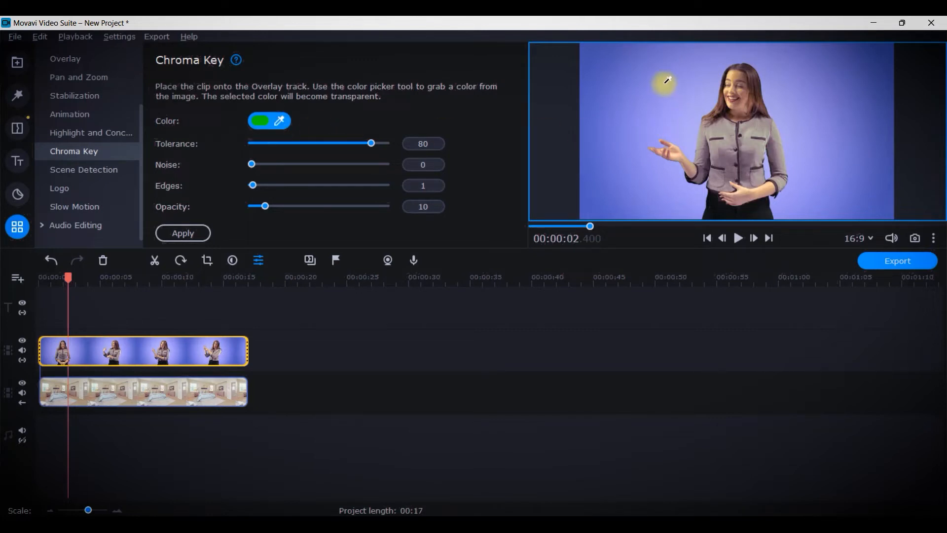
{"action": "mouse_move", "coordinate": [826, 77]}
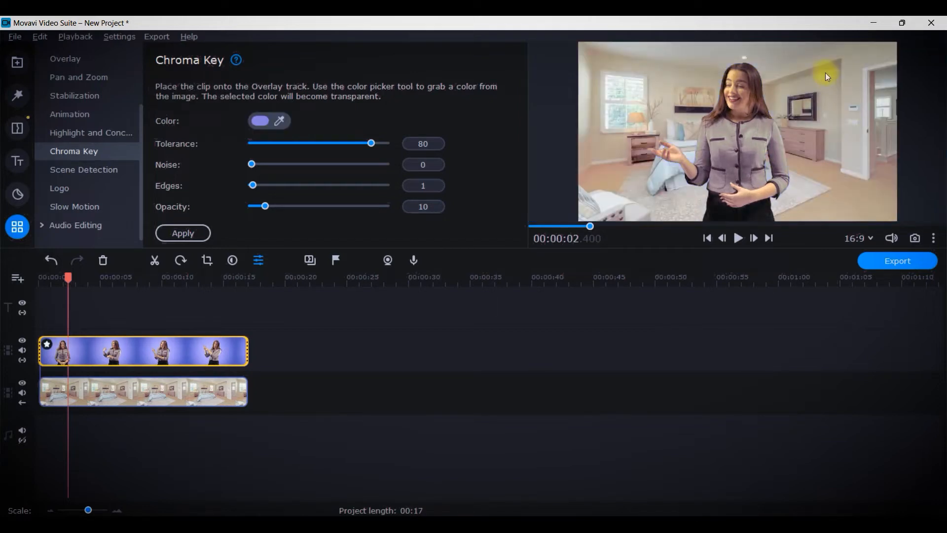
{"action": "mouse_move", "coordinate": [926, 211]}
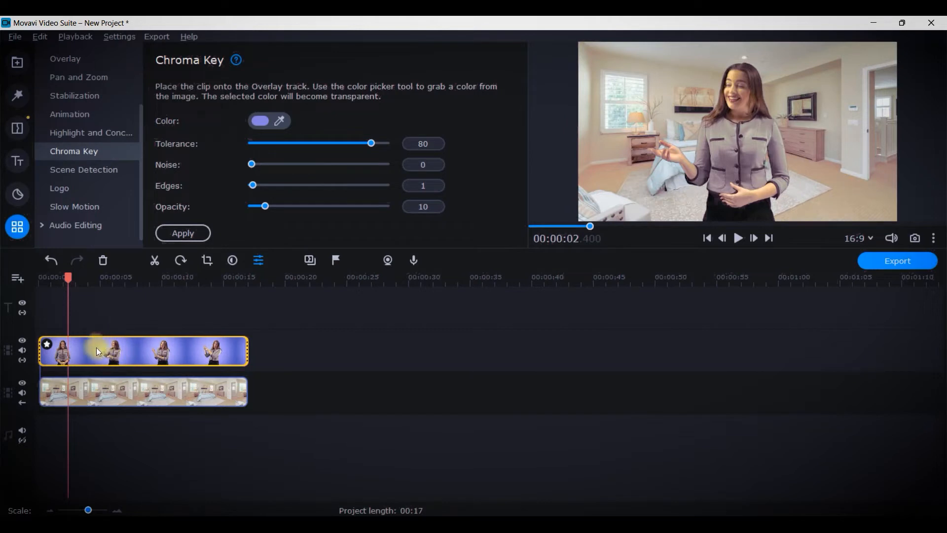
{"action": "mouse_move", "coordinate": [753, 141]}
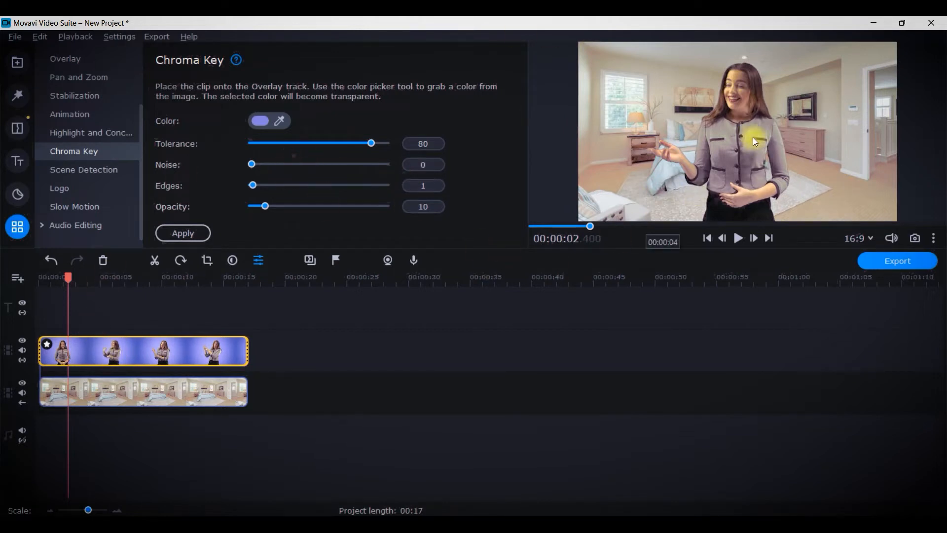
{"action": "mouse_move", "coordinate": [724, 136]}
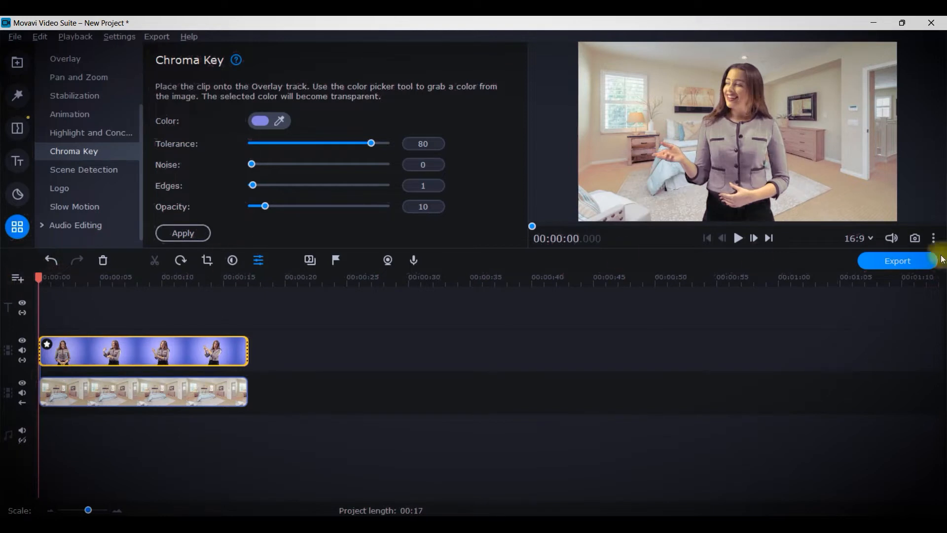
{"action": "left_click", "coordinate": [934, 238]}
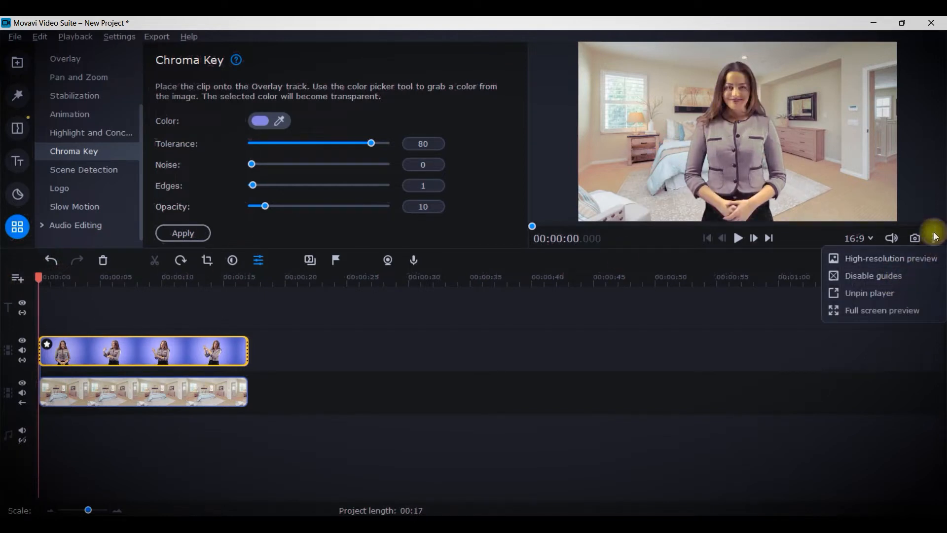
{"action": "left_click", "coordinate": [868, 293]}
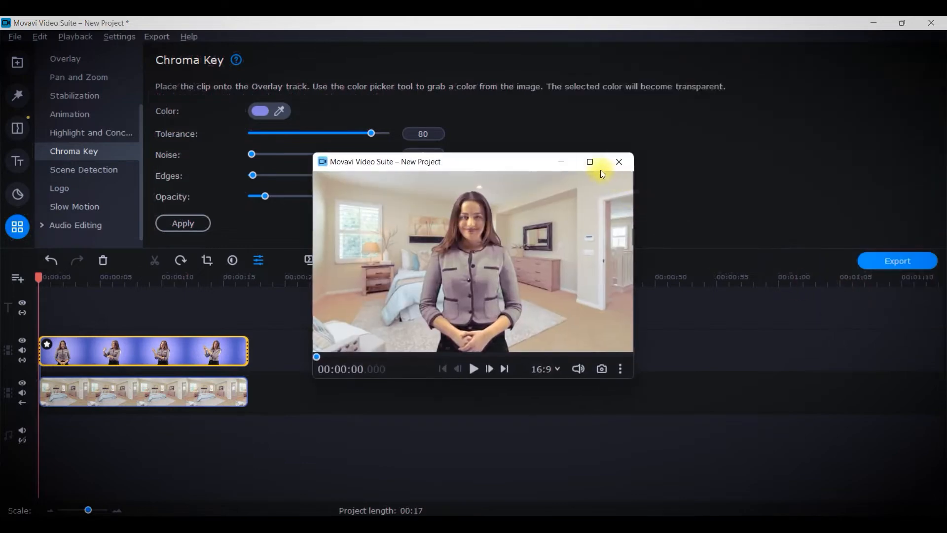
{"action": "left_click", "coordinate": [589, 161]}
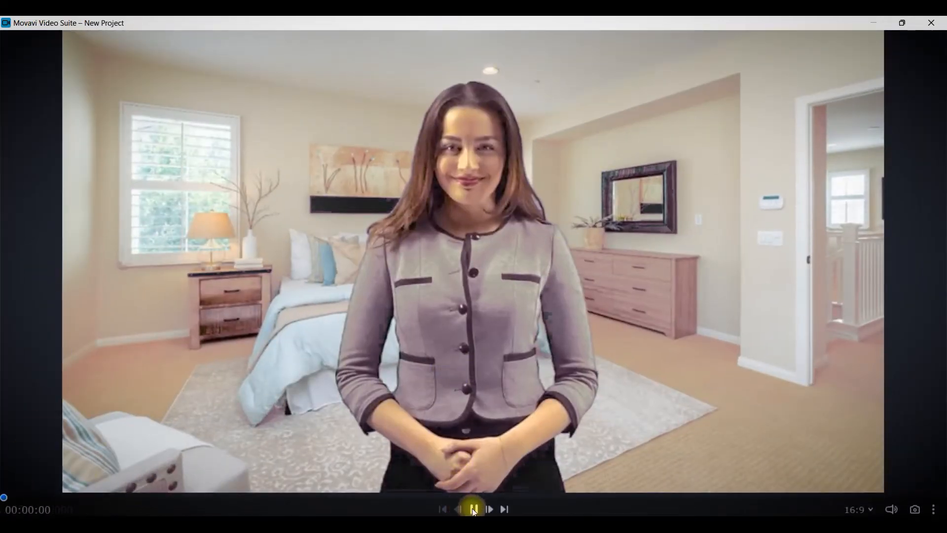
{"action": "left_click", "coordinate": [473, 509]}
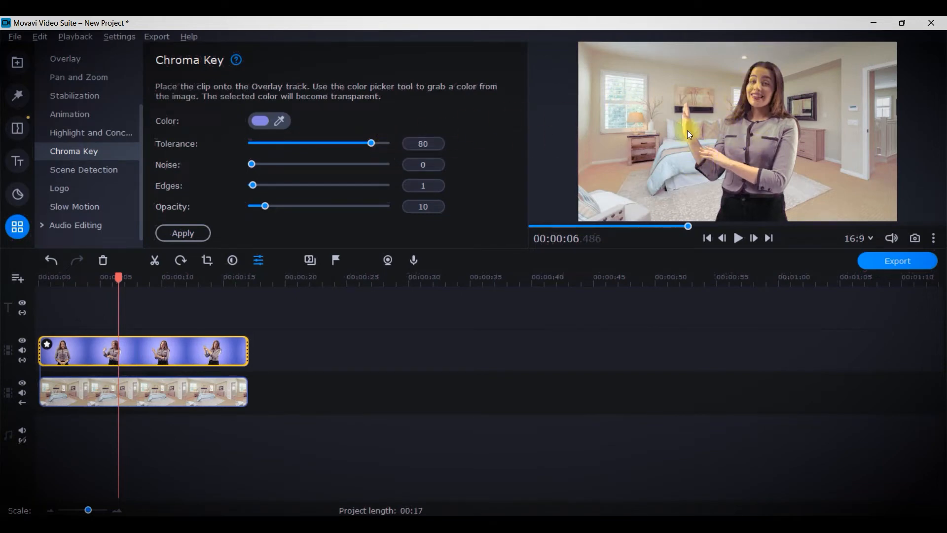
{"action": "mouse_move", "coordinate": [886, 222]}
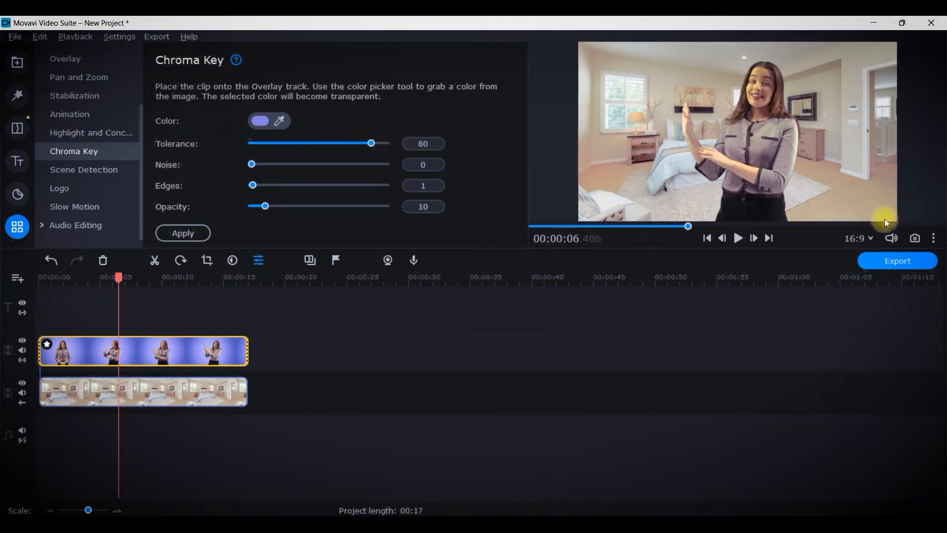
{"action": "mouse_move", "coordinate": [880, 200]}
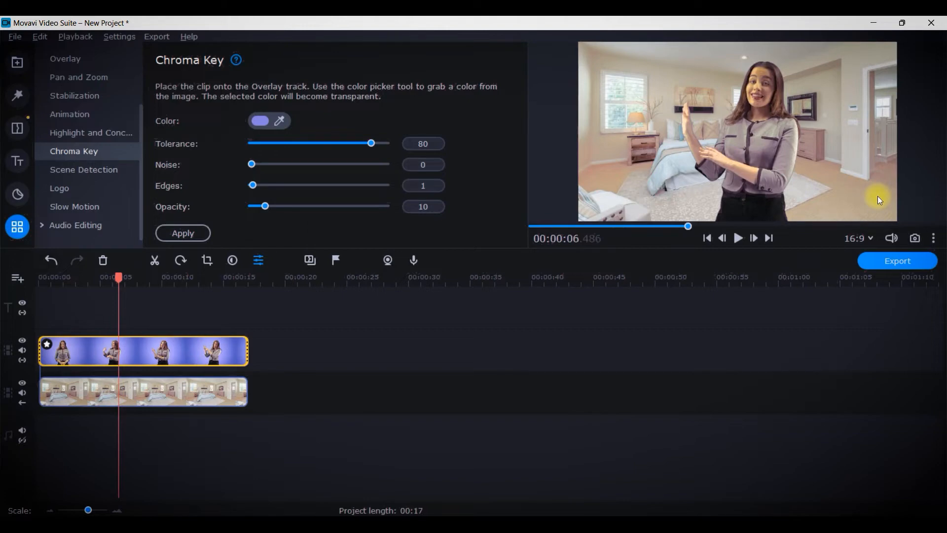
{"action": "mouse_move", "coordinate": [860, 201]}
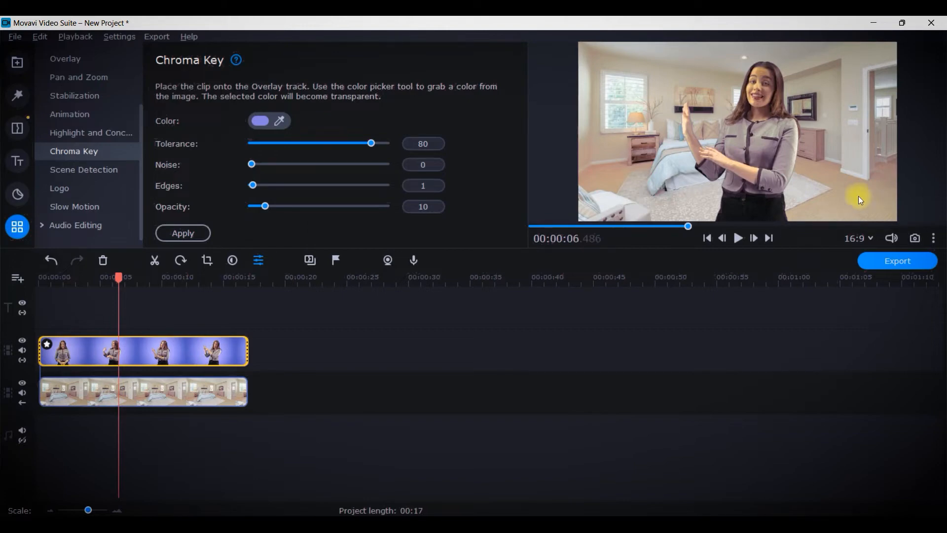
{"action": "mouse_move", "coordinate": [77, 435]}
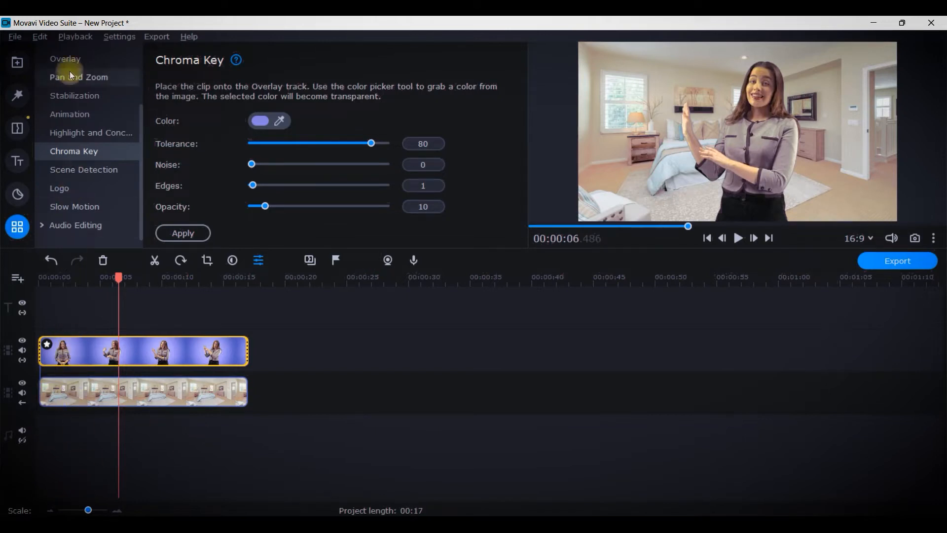
- Return to the Media Bin of imported clips and room images
{"action": "left_click", "coordinate": [17, 62]}
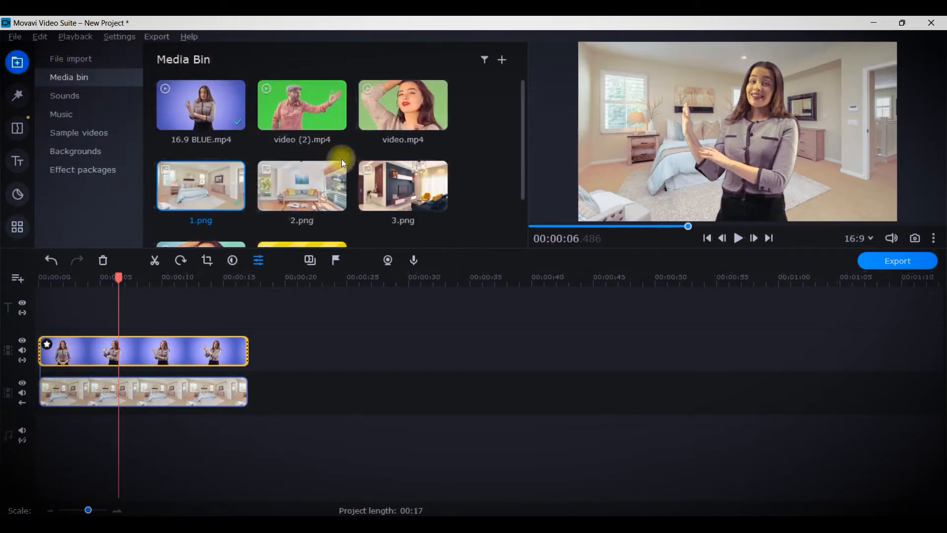
- Layer the Sky Blue BG talking-head clip on the overlay track above living-room image 3.png
{"action": "scroll", "scroll_direction": "down", "scroll_amount": 3}
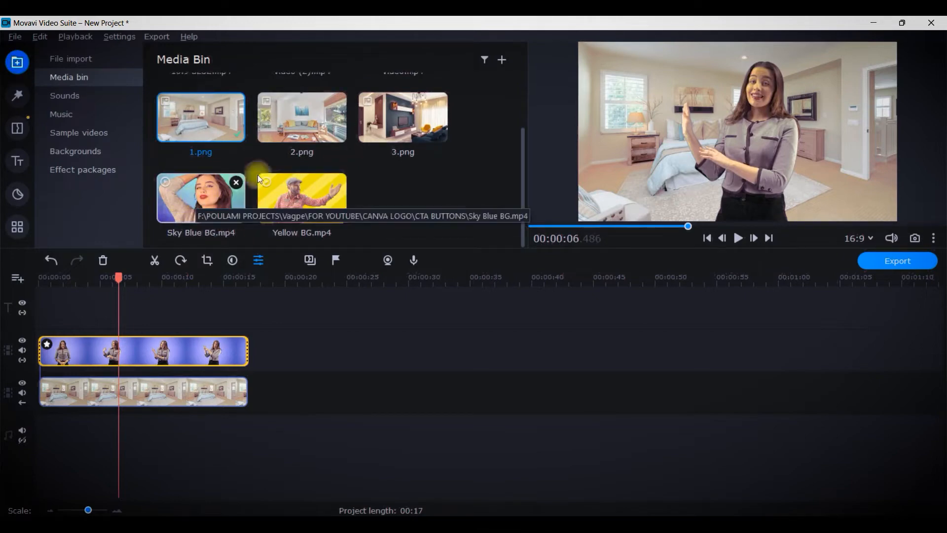
{"action": "mouse_move", "coordinate": [402, 117]}
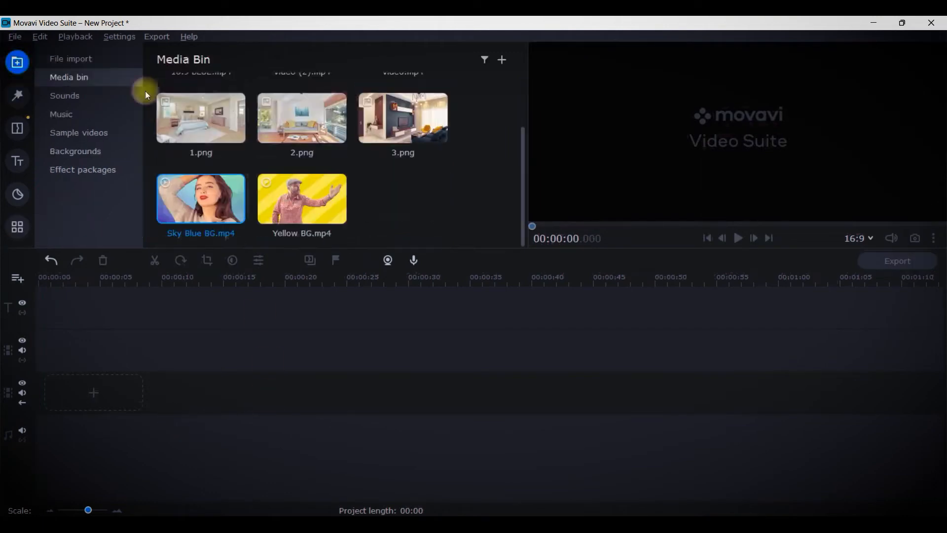
{"action": "left_click_drag", "start_coordinate": [200, 199], "coordinate": [137, 402]}
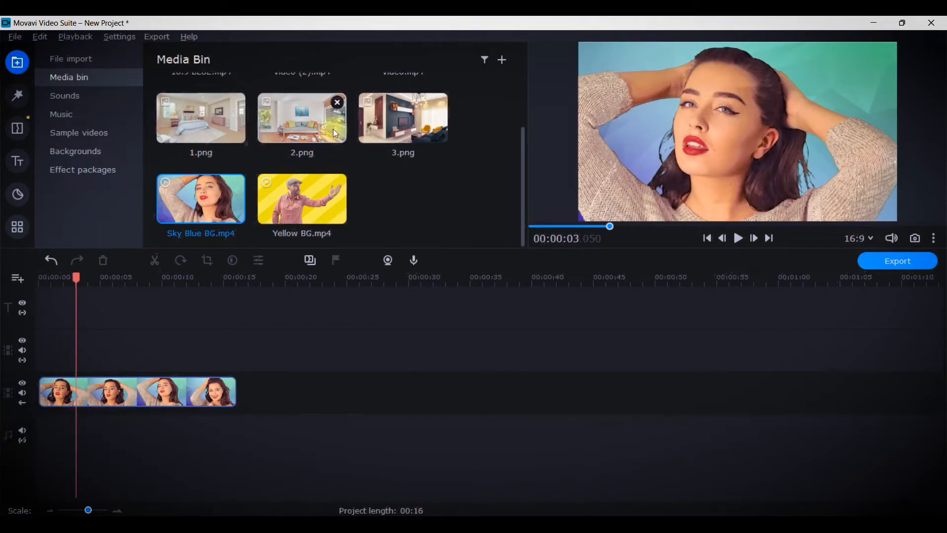
{"action": "mouse_move", "coordinate": [322, 168]}
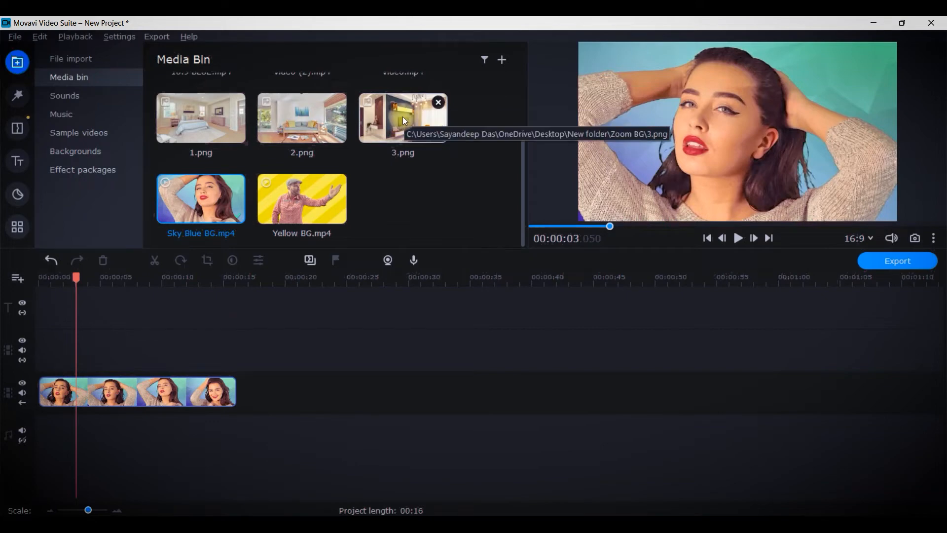
{"action": "left_click", "coordinate": [403, 118]}
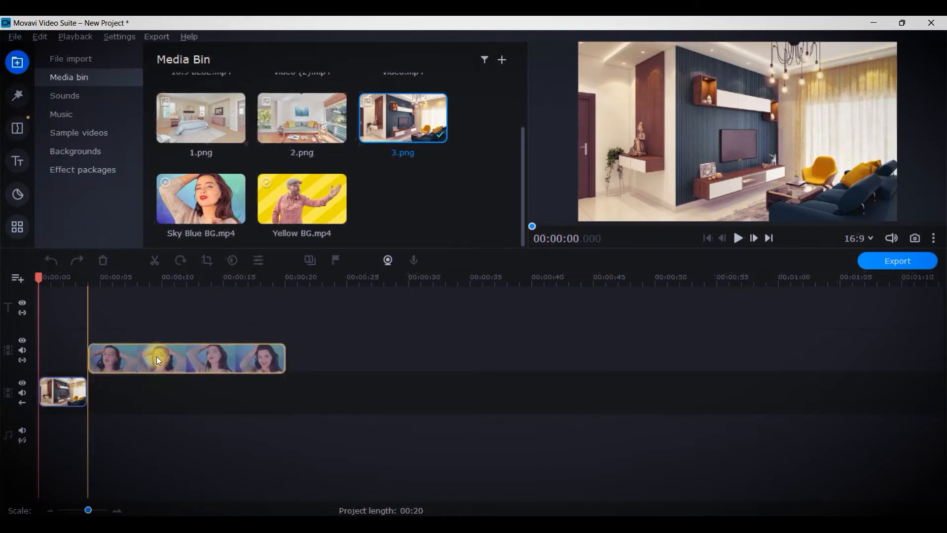
{"action": "left_click", "coordinate": [16, 227]}
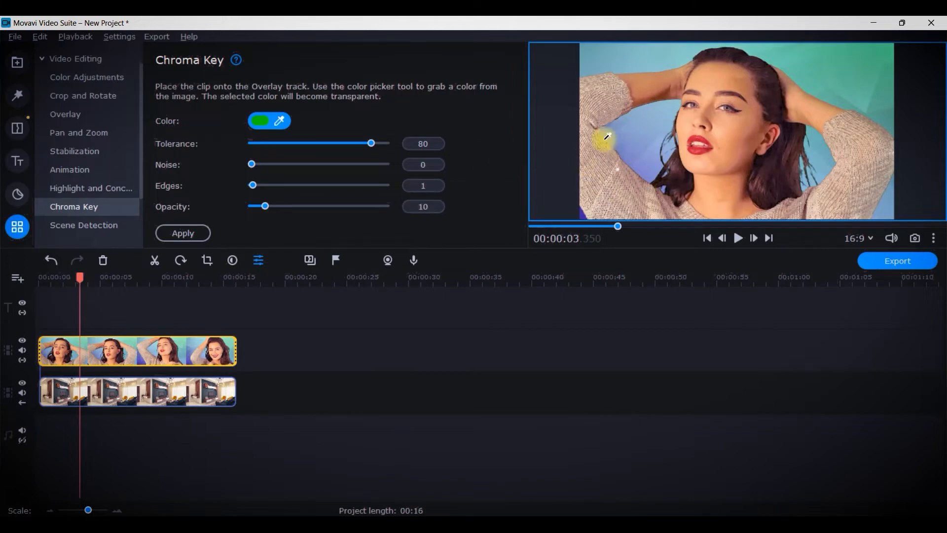
{"action": "mouse_move", "coordinate": [919, 59]}
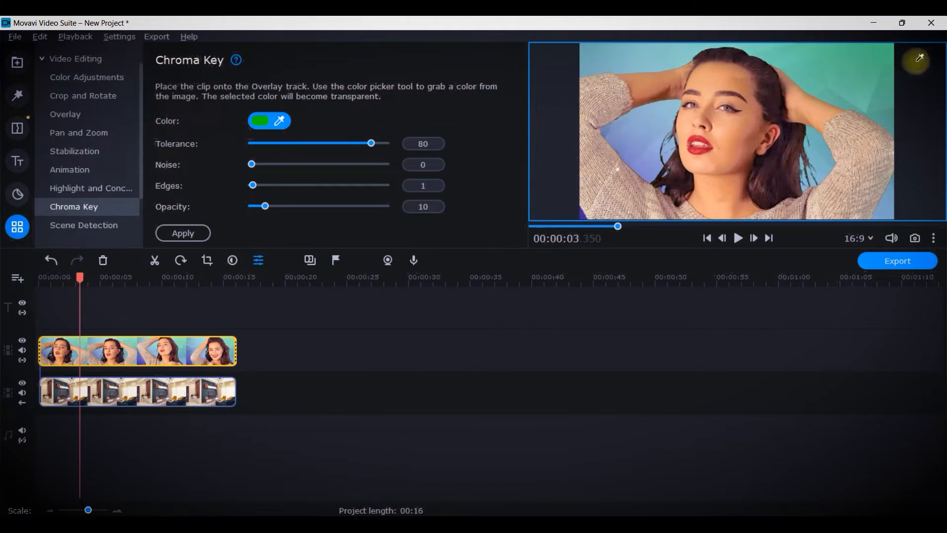
{"action": "mouse_move", "coordinate": [858, 58]}
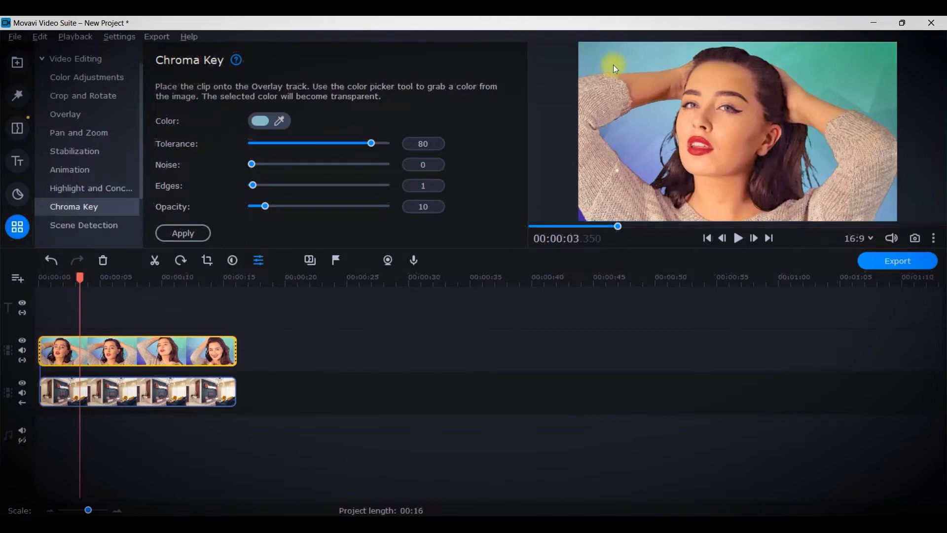
- Sample the sky-blue backdrop as the key colour so the living room shows behind her
{"action": "left_click", "coordinate": [183, 233]}
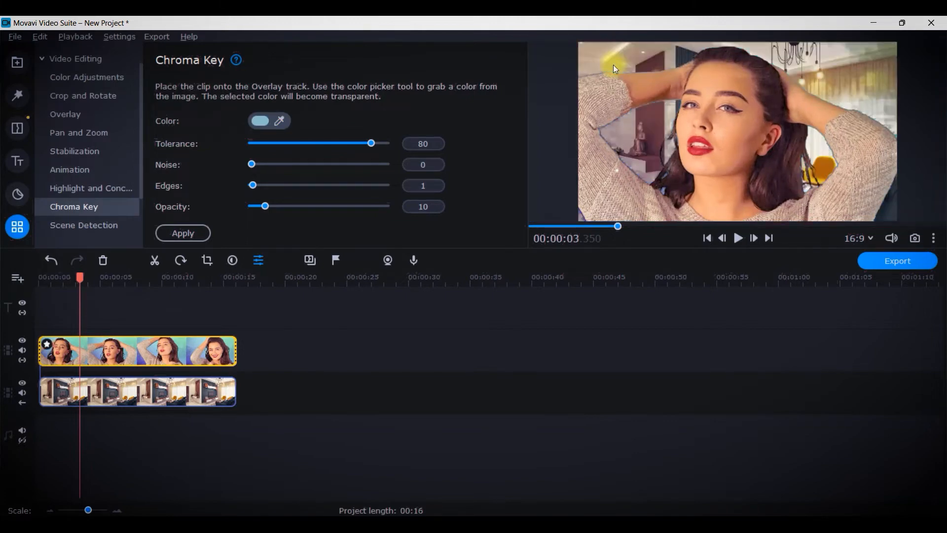
{"action": "mouse_move", "coordinate": [540, 260]}
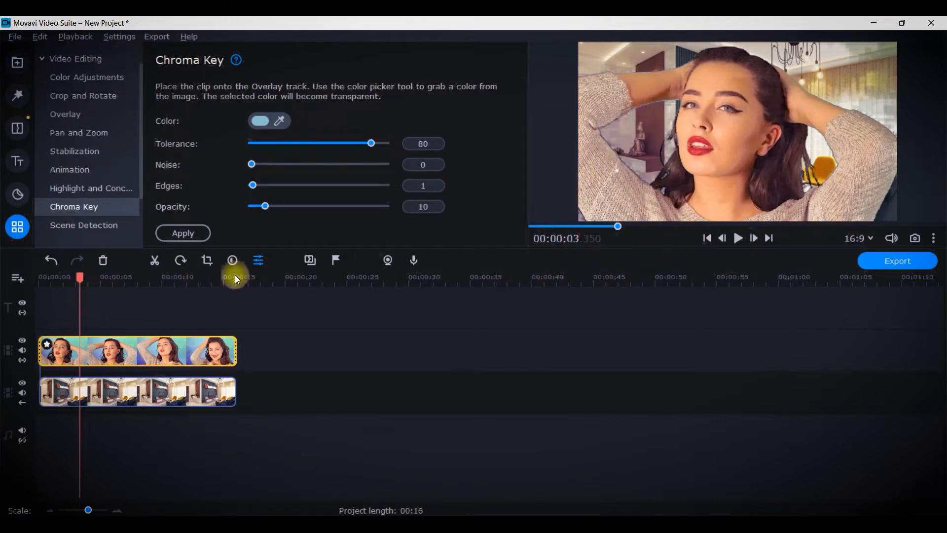
{"action": "left_click", "coordinate": [934, 238]}
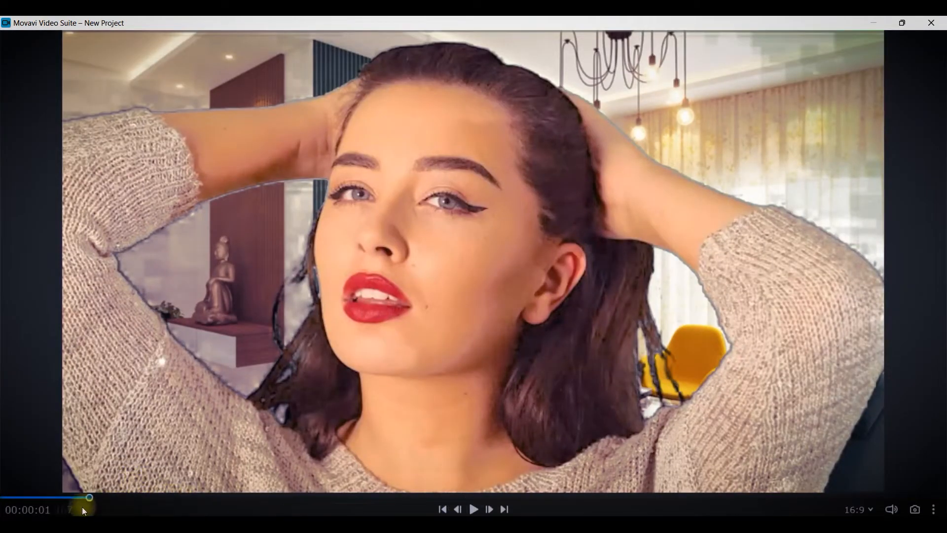
{"action": "left_click", "coordinate": [474, 509]}
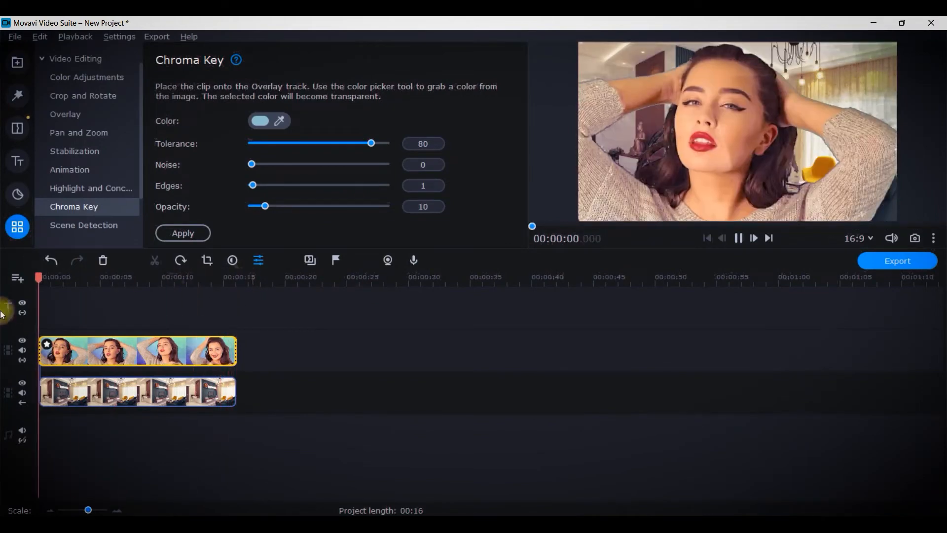
- Refine the living-room key to tolerance 90, opacity 0 and noise 1
{"action": "left_click", "coordinate": [738, 237]}
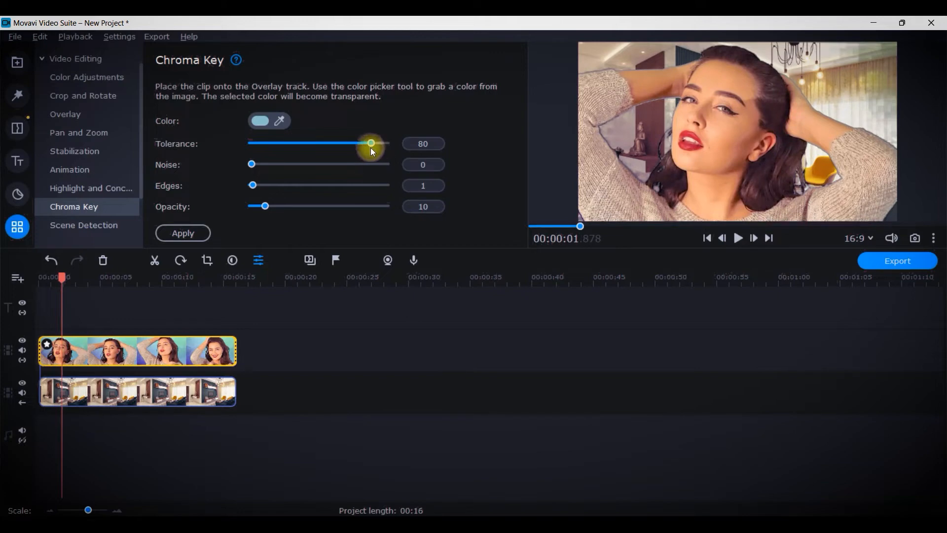
{"action": "left_click_drag", "start_coordinate": [371, 143], "coordinate": [386, 143]}
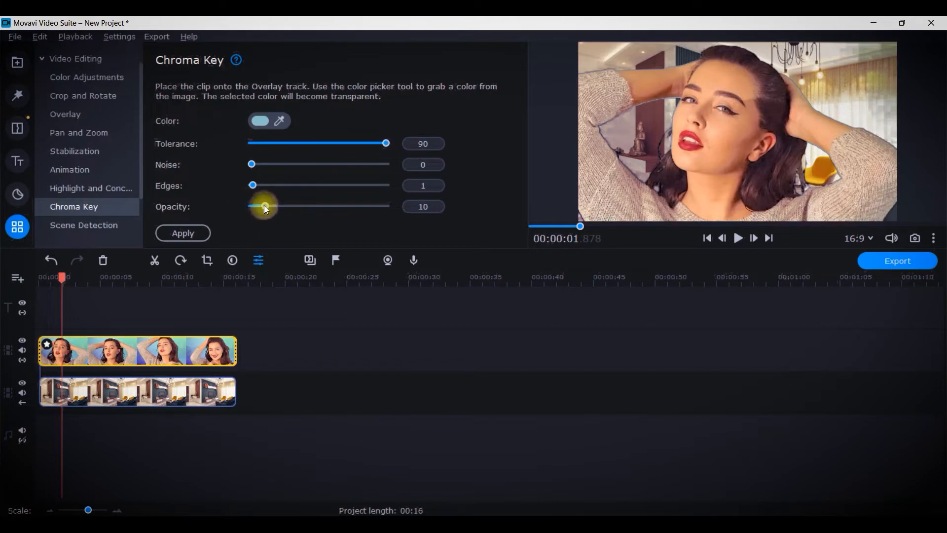
{"action": "left_click_drag", "start_coordinate": [264, 206], "coordinate": [250, 207]}
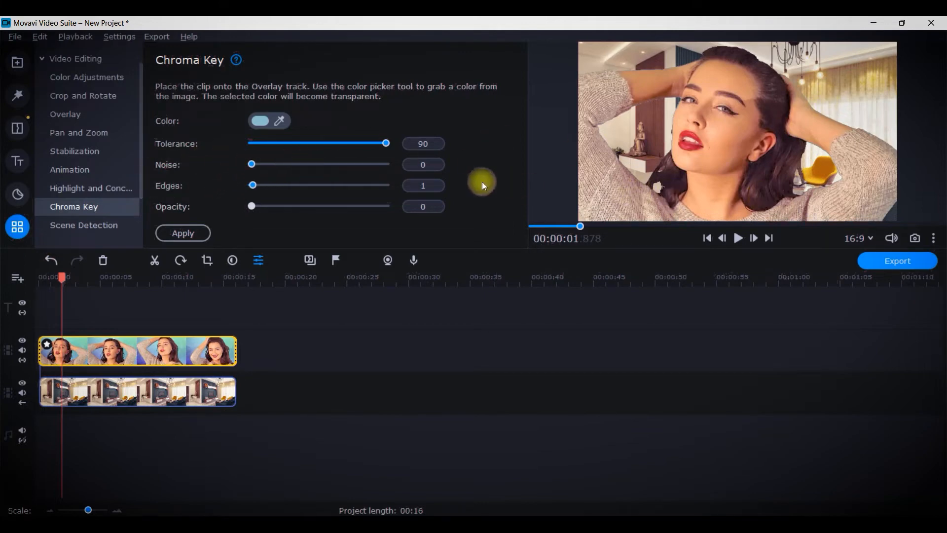
{"action": "left_click", "coordinate": [424, 164]}
{"action": "type", "text": "1"}
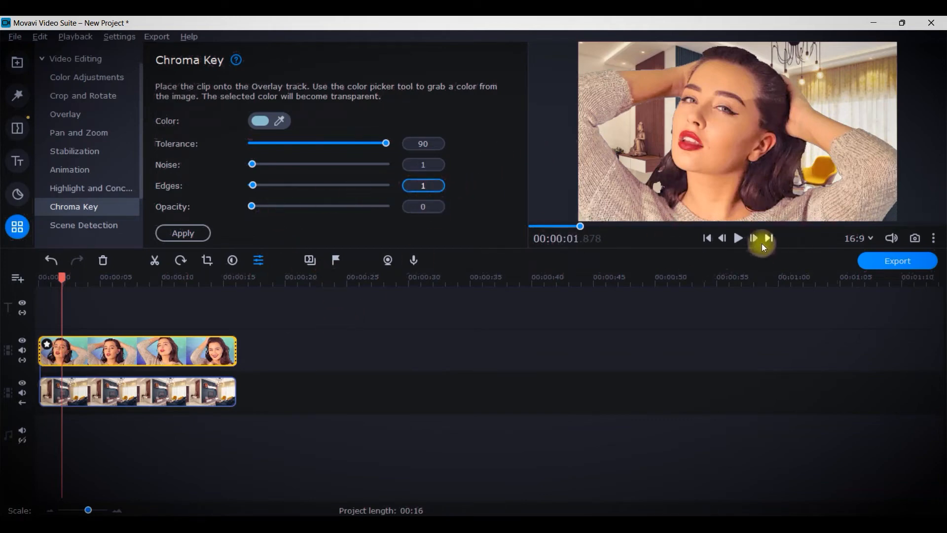
{"action": "left_click", "coordinate": [934, 237]}
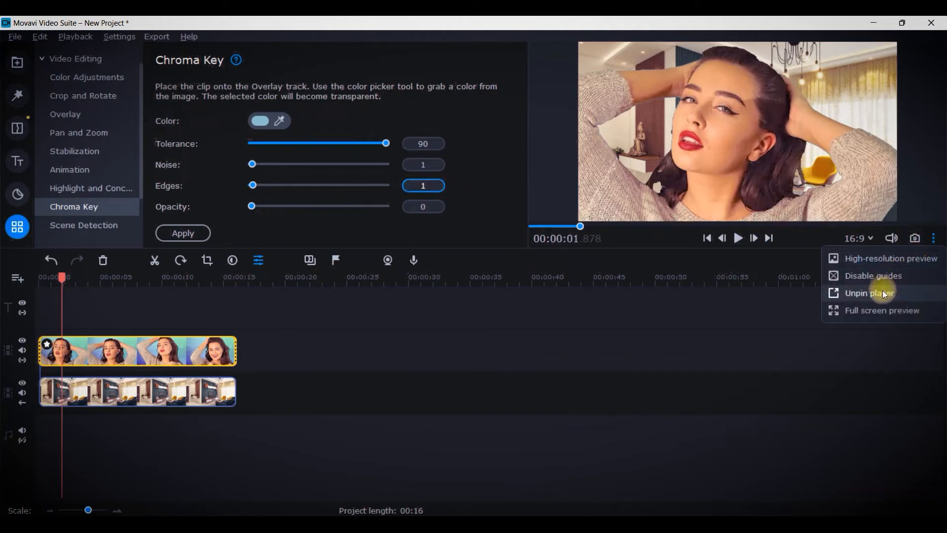
{"action": "left_click", "coordinate": [868, 293]}
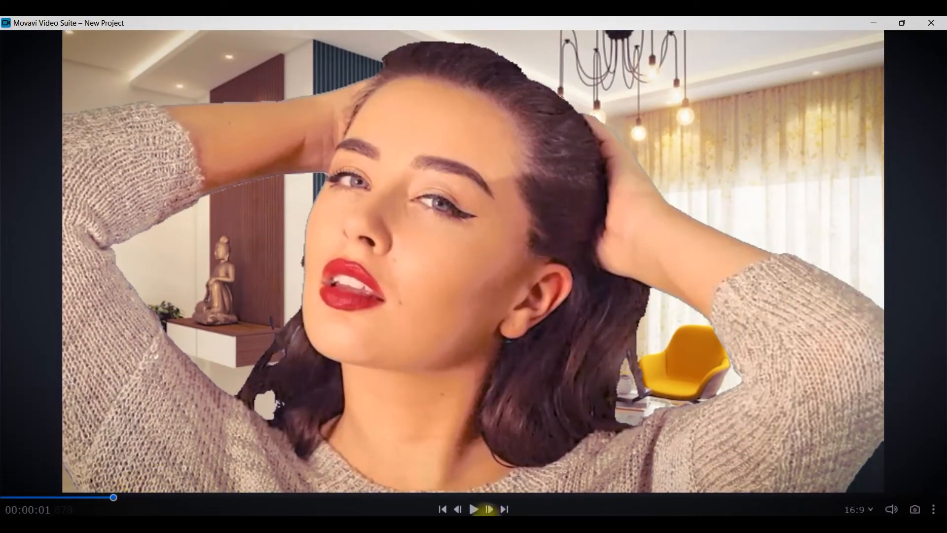
{"action": "left_click", "coordinate": [475, 509]}
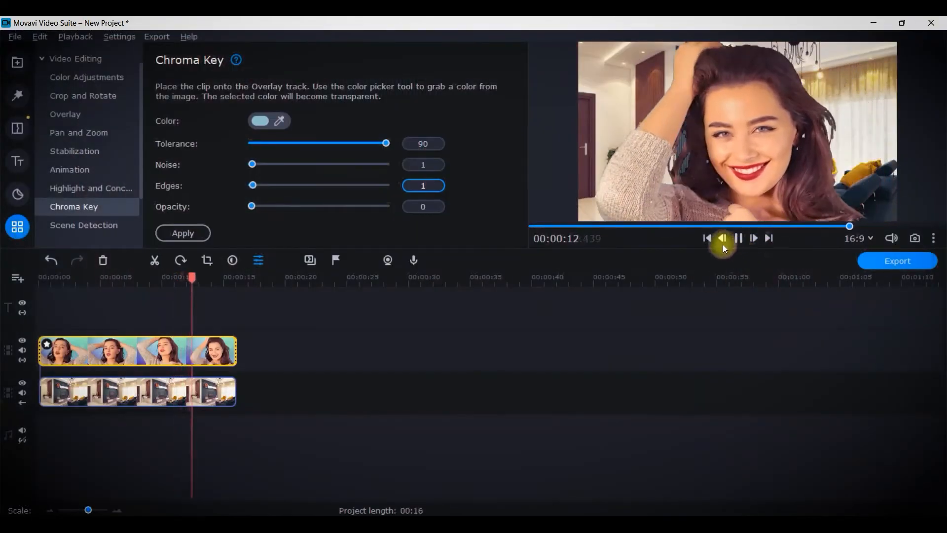
- Enter an Edges value of 4 and play back from about 7 seconds to check the outline
{"action": "left_click", "coordinate": [738, 238]}
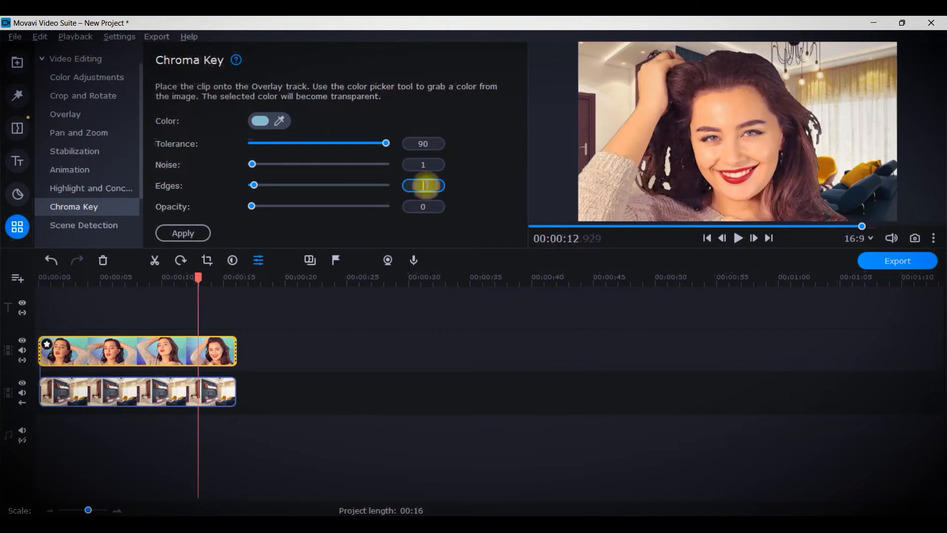
{"action": "type", "text": "4"}
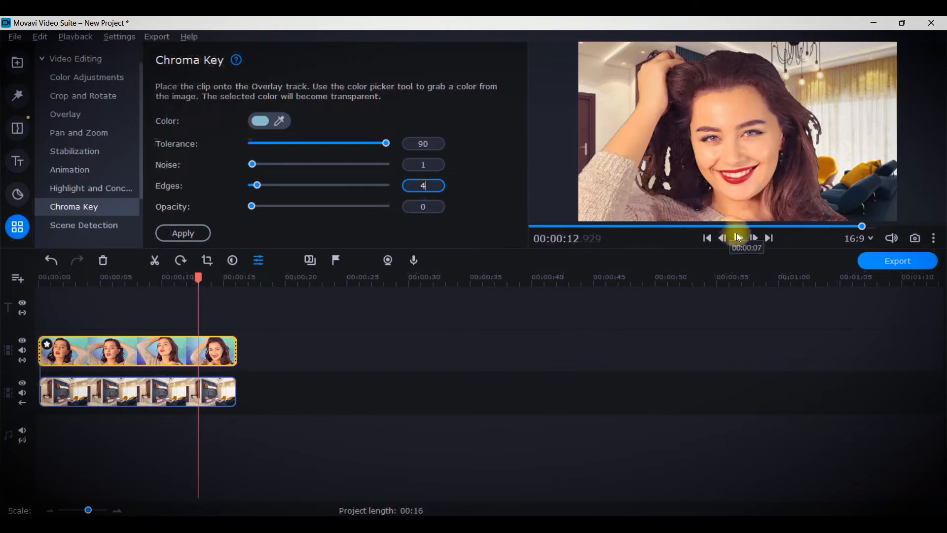
{"action": "left_click", "coordinate": [723, 238]}
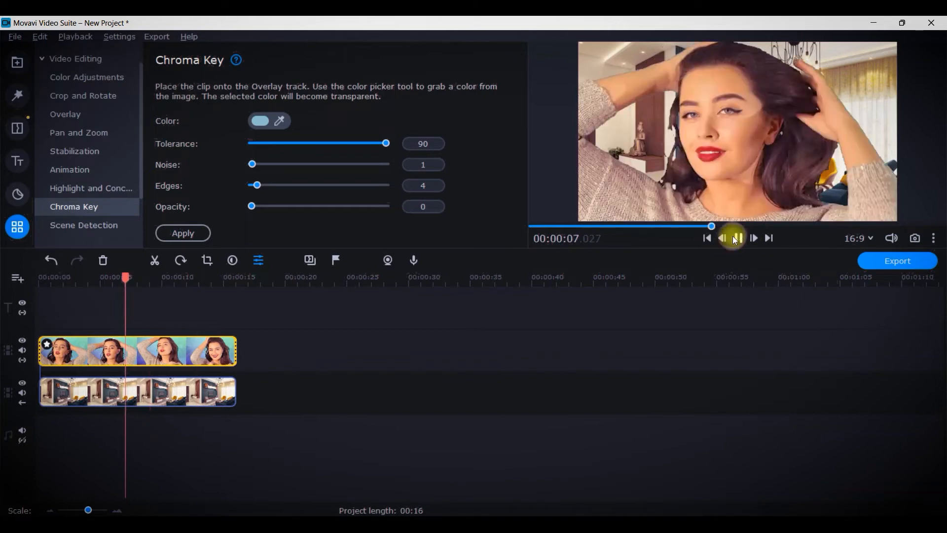
{"action": "left_click", "coordinate": [737, 238]}
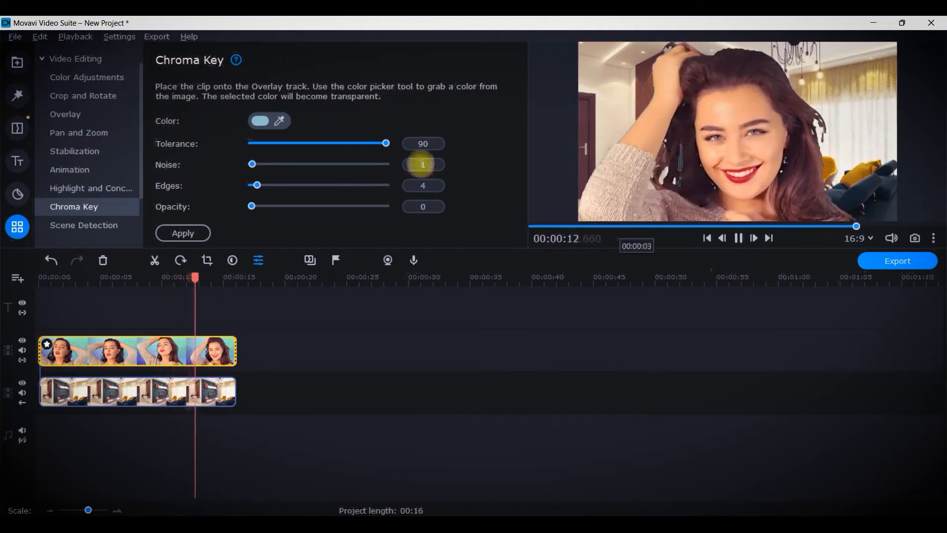
- Try Edges at 20, settle on 9, and replay to confirm the smoother outline
{"action": "left_click_drag", "start_coordinate": [256, 184], "coordinate": [278, 185]}
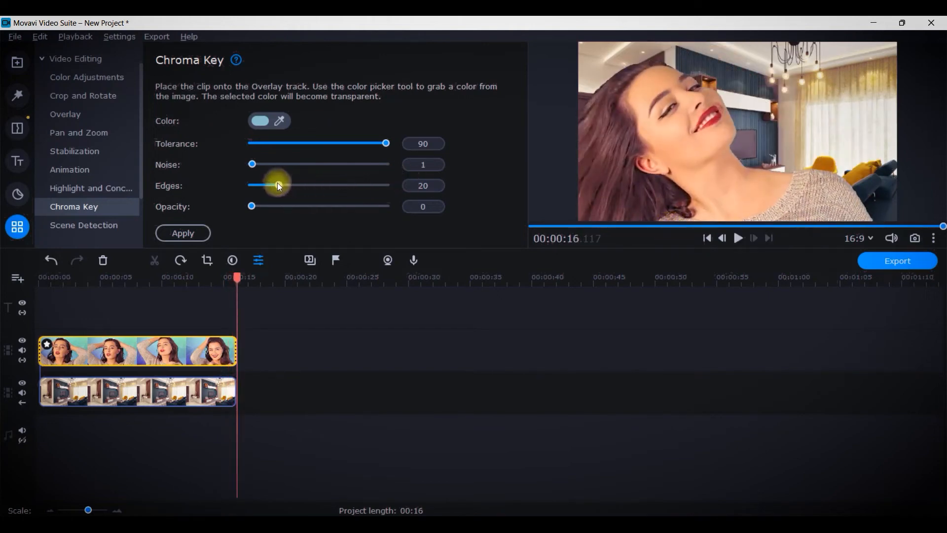
{"action": "left_click_drag", "start_coordinate": [279, 185], "coordinate": [265, 184]}
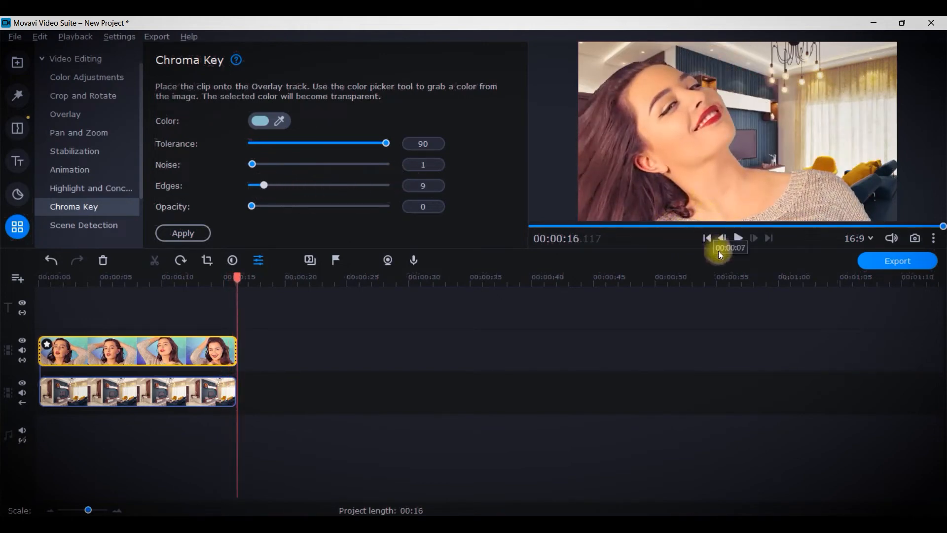
{"action": "left_click", "coordinate": [738, 238]}
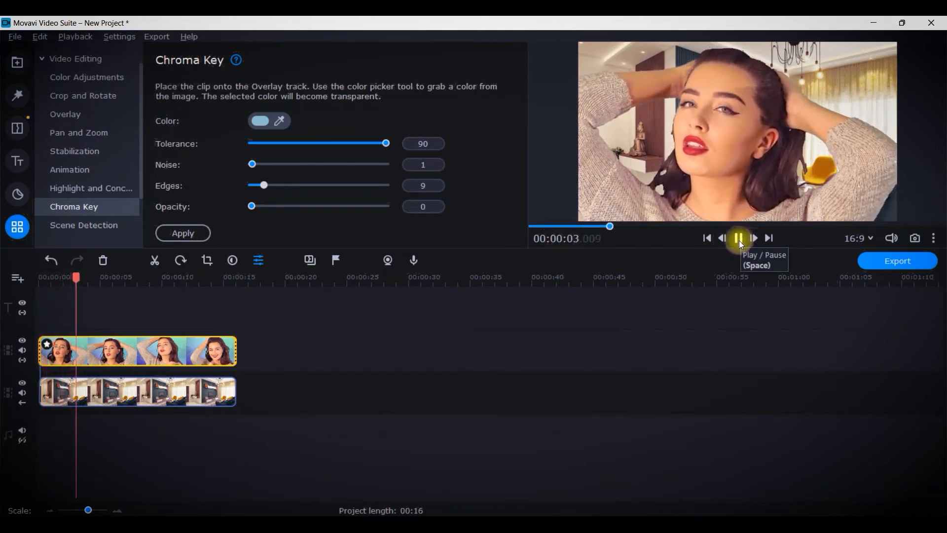
{"action": "left_click", "coordinate": [740, 238]}
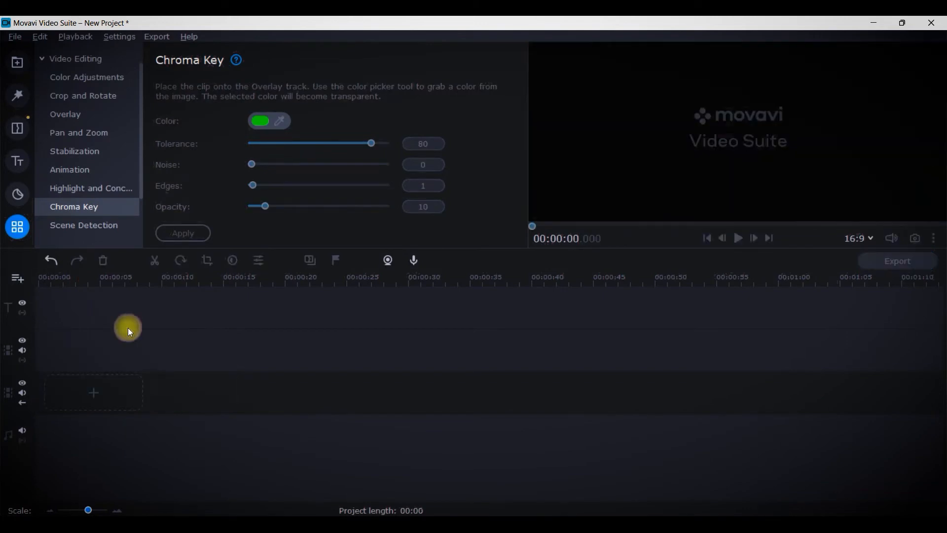
- Start a fresh project and return to the Media Bin for the Yellow BG clip
{"action": "left_click", "coordinate": [18, 61]}
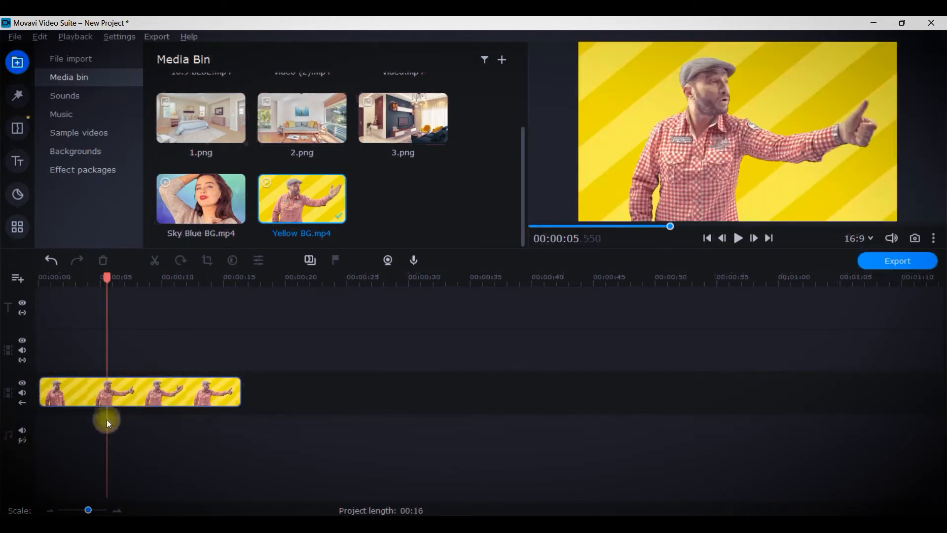
{"action": "mouse_move", "coordinate": [302, 121]}
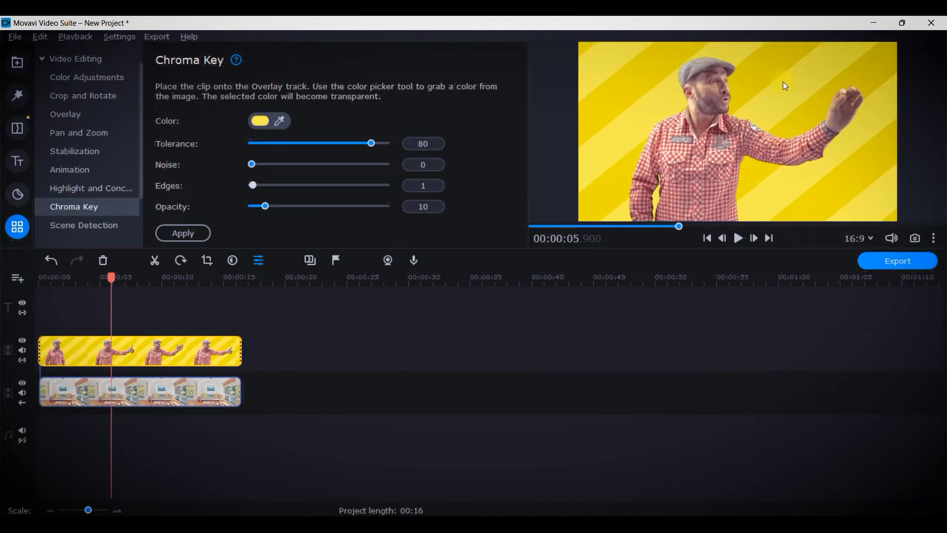
- Sample the yellow backdrop as the key colour and review the keyed composite playing
{"action": "left_click", "coordinate": [183, 232]}
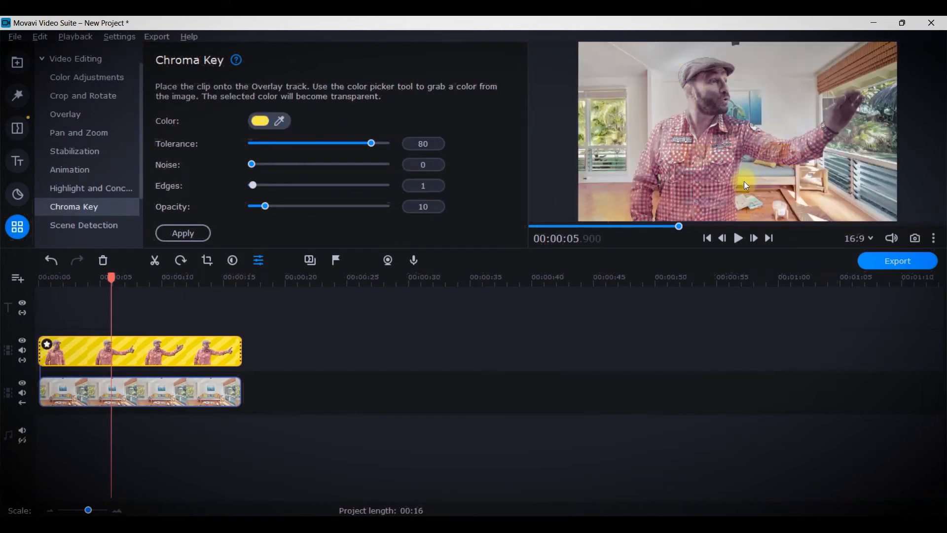
{"action": "mouse_move", "coordinate": [797, 144]}
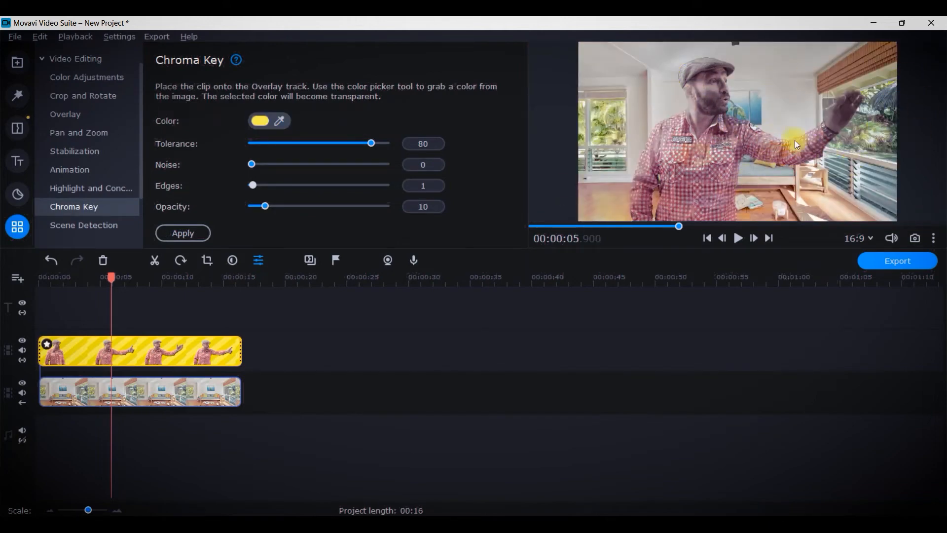
{"action": "left_click", "coordinate": [739, 238]}
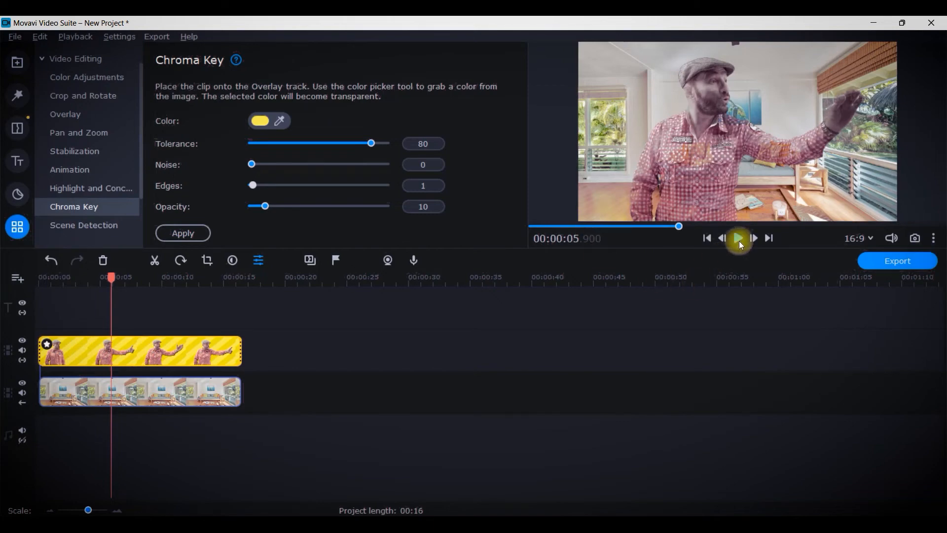
{"action": "left_click", "coordinate": [738, 238]}
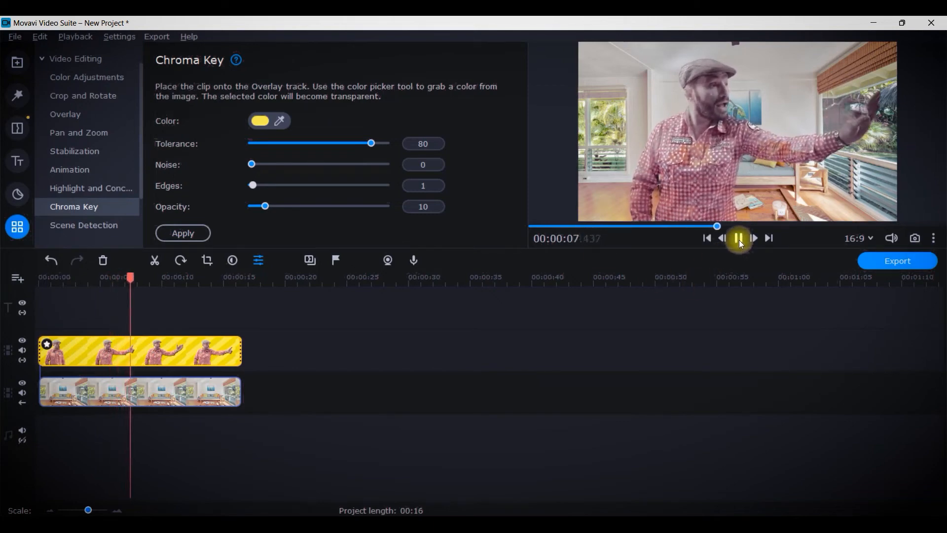
{"action": "left_click", "coordinate": [738, 238]}
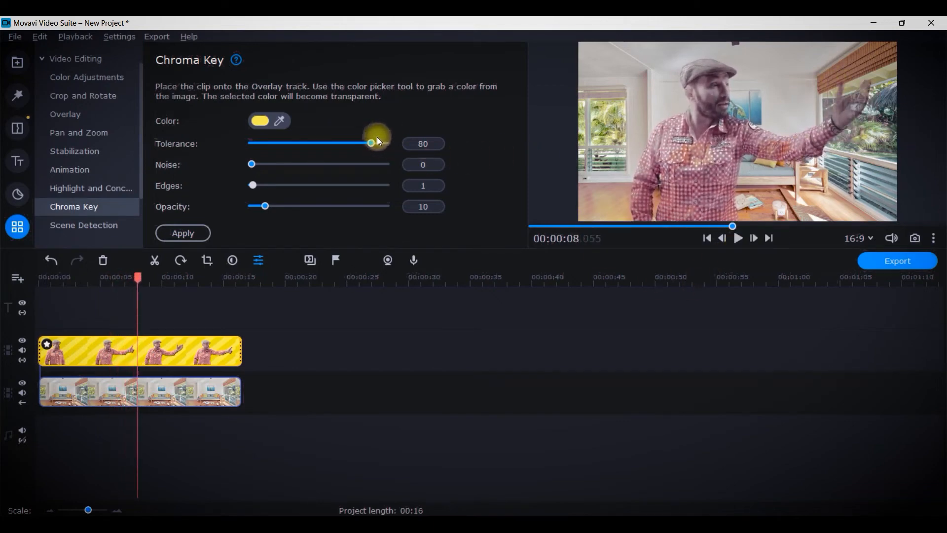
- Raise tolerance to 90, drop opacity to 0, then bring it back up to 38
{"action": "left_click_drag", "start_coordinate": [371, 143], "coordinate": [387, 143]}
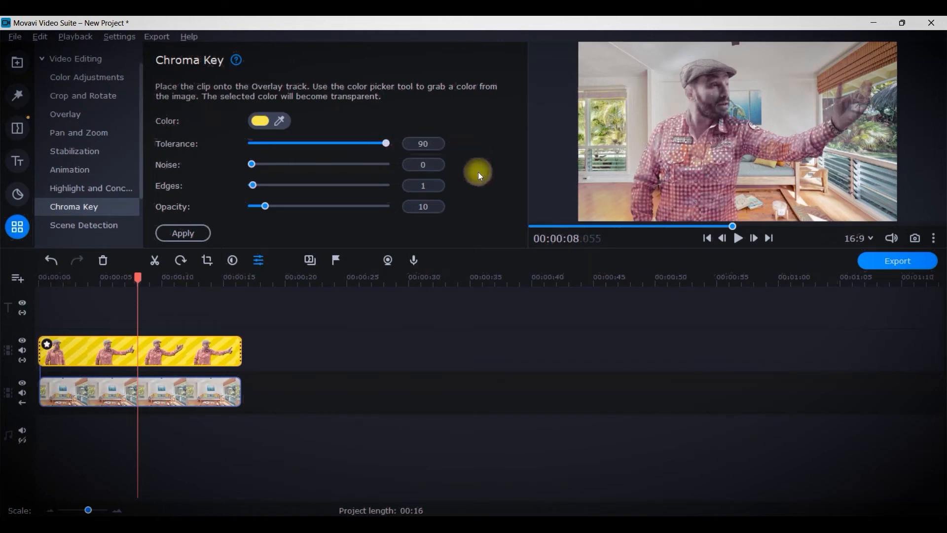
{"action": "left_click_drag", "start_coordinate": [264, 205], "coordinate": [255, 206]}
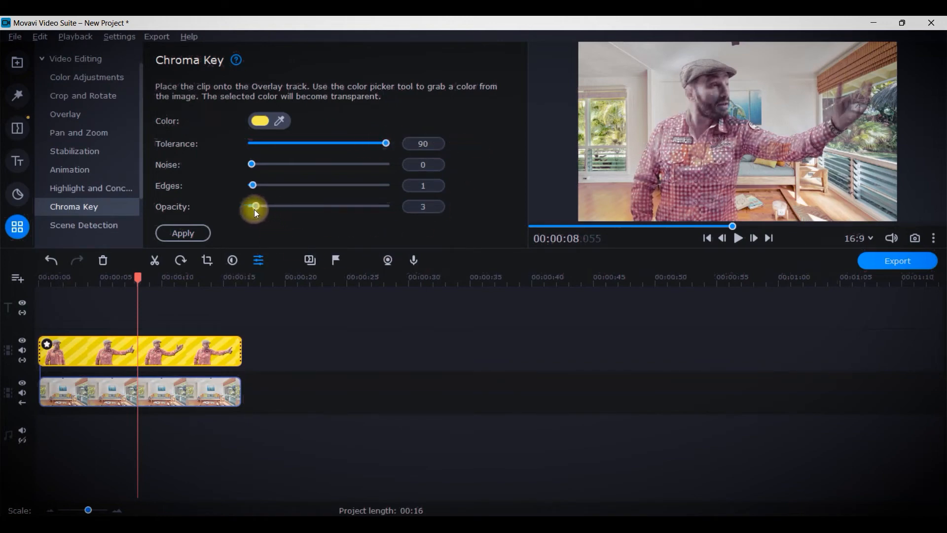
{"action": "left_click_drag", "start_coordinate": [256, 206], "coordinate": [248, 206]}
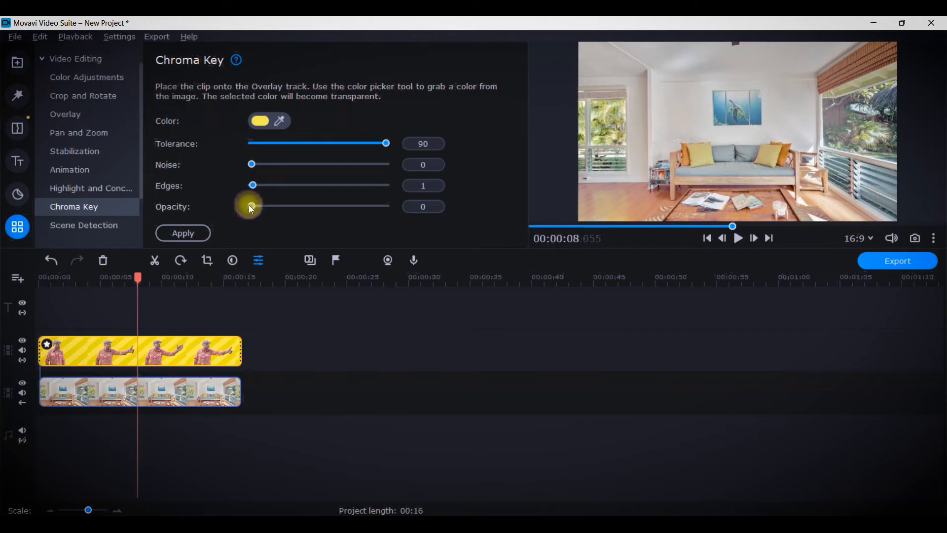
{"action": "left_click_drag", "start_coordinate": [249, 206], "coordinate": [302, 207]}
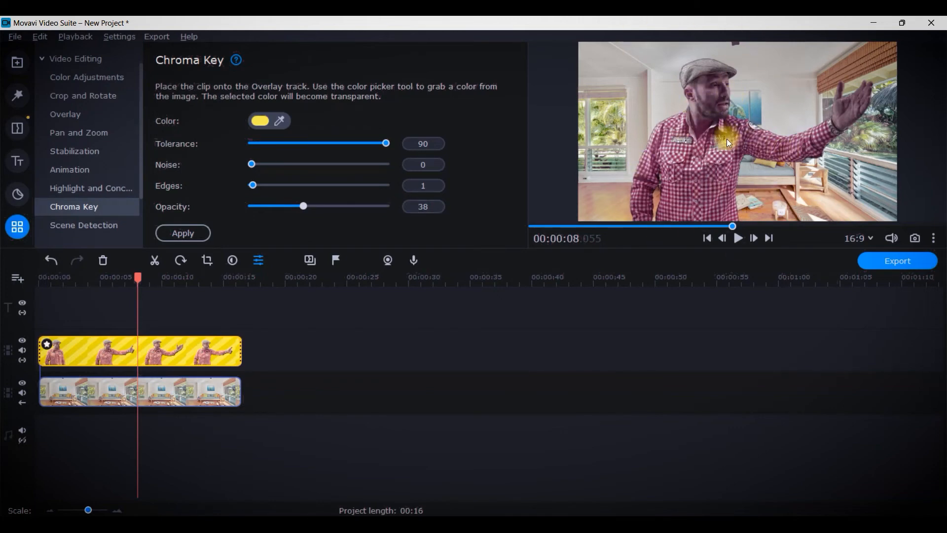
{"action": "mouse_move", "coordinate": [787, 125]}
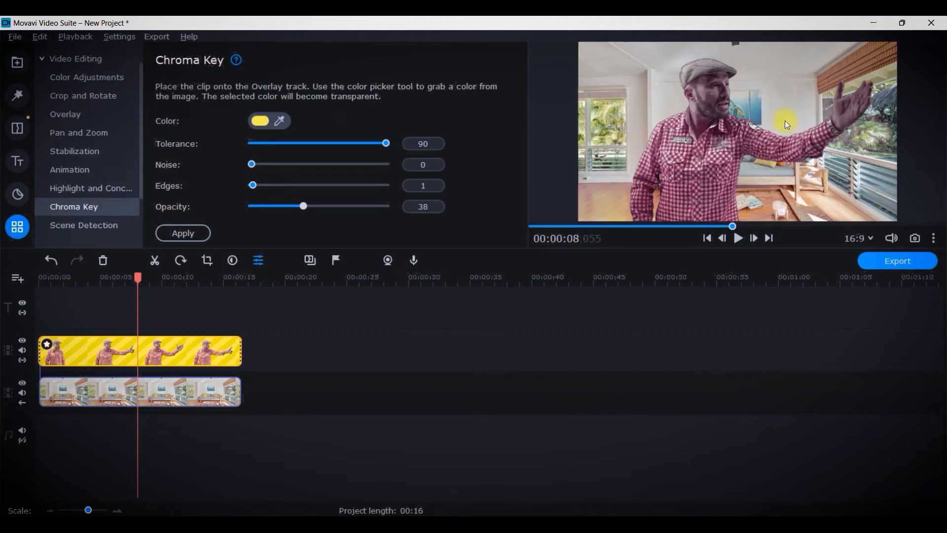
{"action": "mouse_move", "coordinate": [244, 221]}
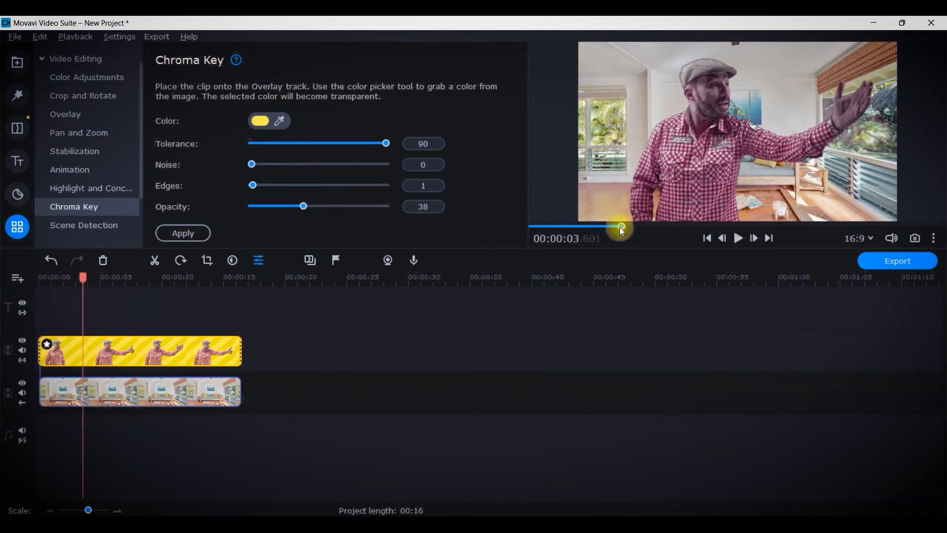
- Apply the Magic Enhance colour preset to the keyed talking-head clip after reviewing the key
{"action": "left_click", "coordinate": [753, 238]}
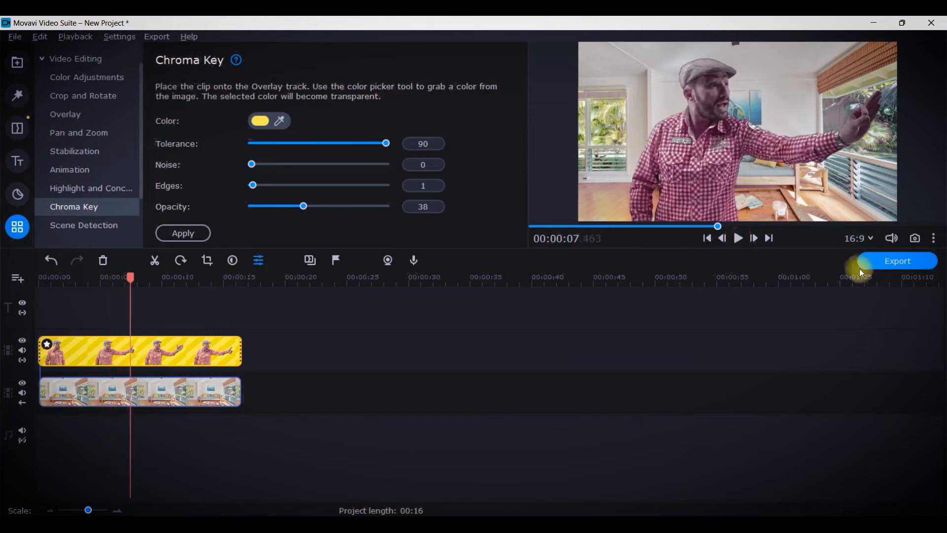
{"action": "left_click", "coordinate": [86, 77]}
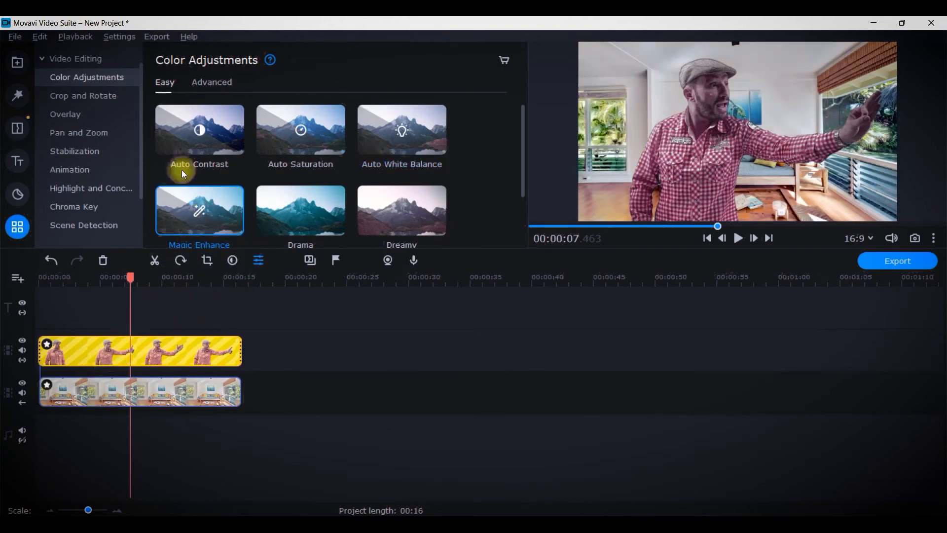
{"action": "mouse_move", "coordinate": [207, 213]}
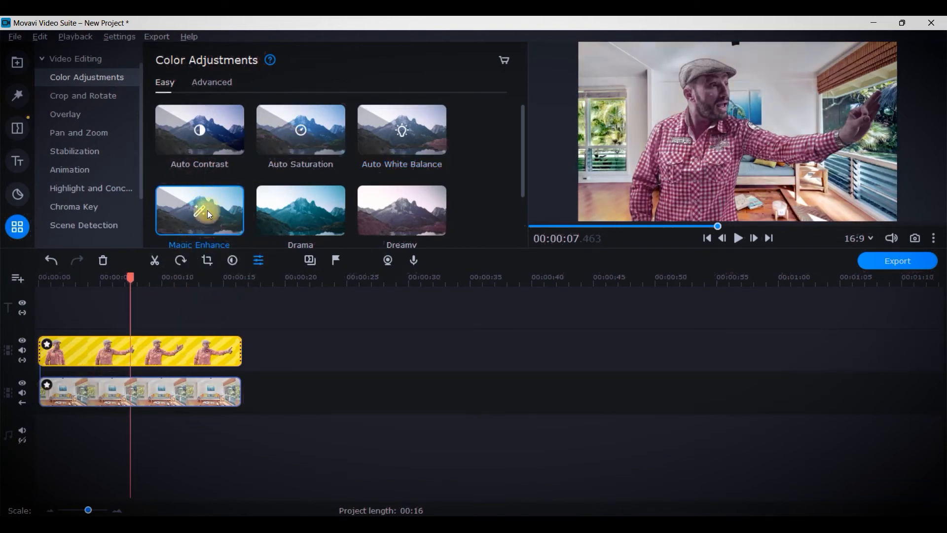
{"action": "left_click_drag", "start_coordinate": [198, 211], "coordinate": [90, 368]}
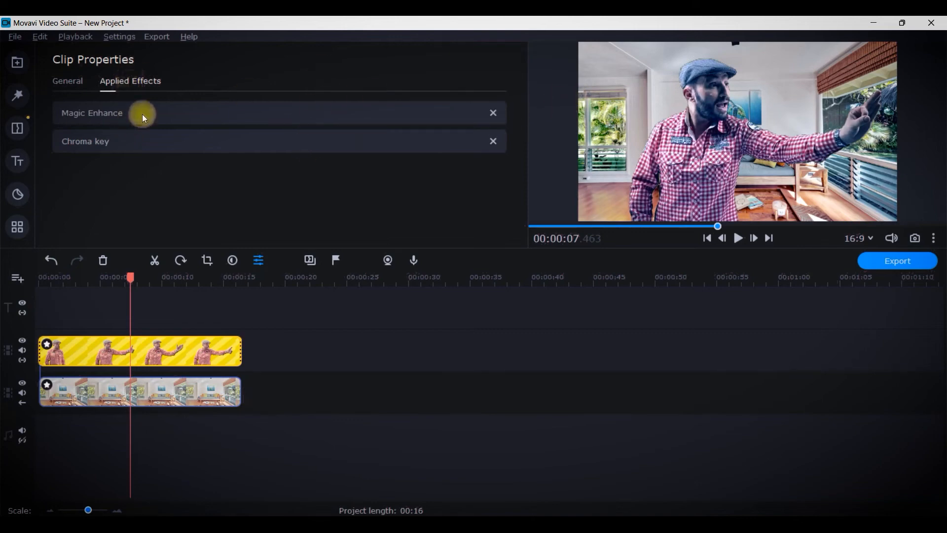
- Remove Magic Enhance from the clip's applied effects and replay from the start
{"action": "left_click", "coordinate": [492, 113]}
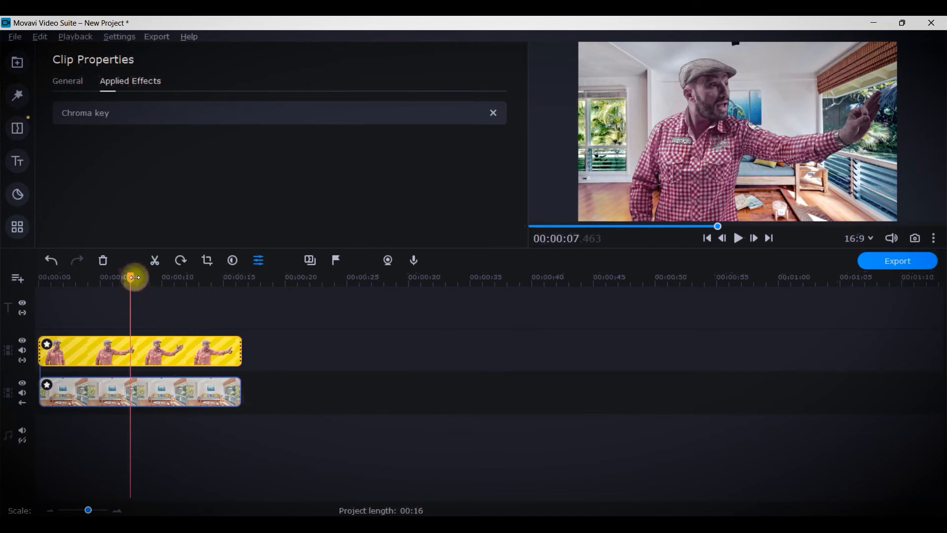
{"action": "left_click", "coordinate": [738, 237]}
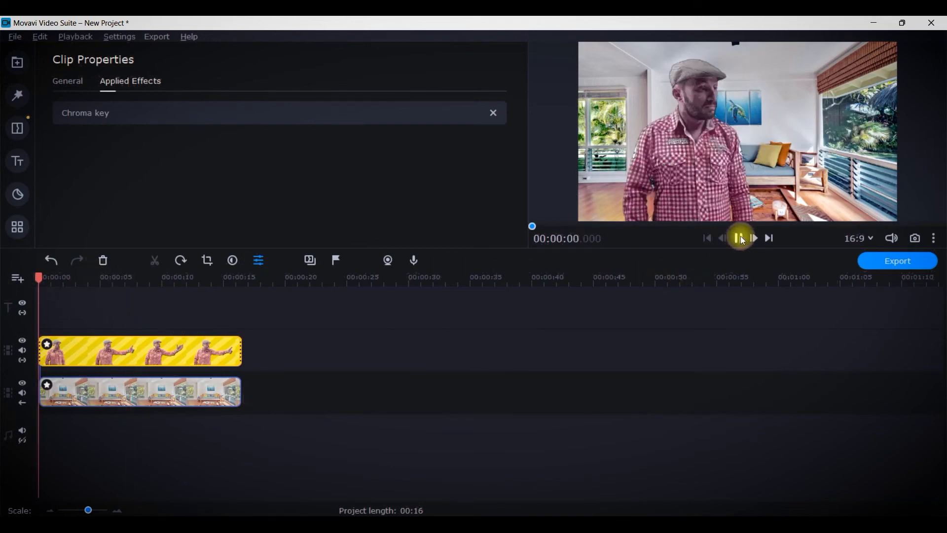
{"action": "left_click", "coordinate": [739, 238]}
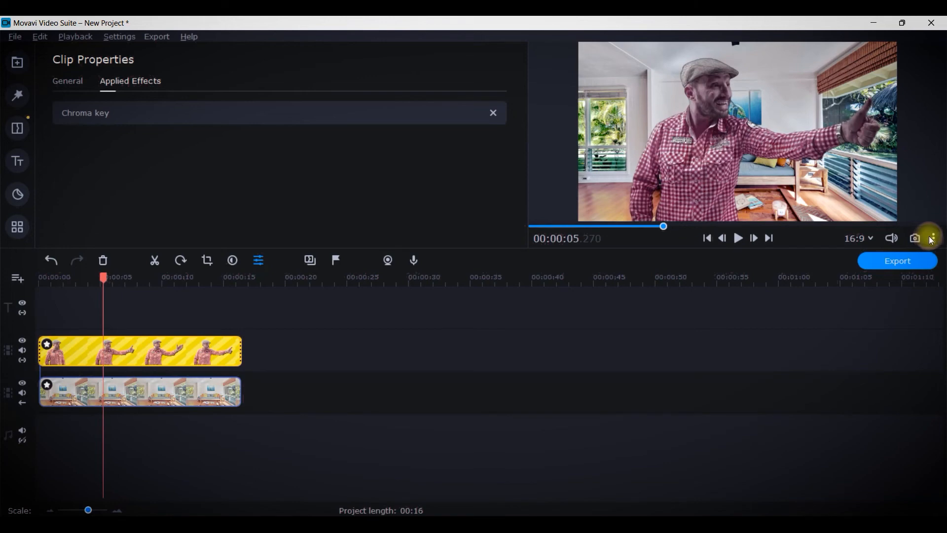
- Play the composite in a detached, maximized preview window, then dock it back
{"action": "left_click", "coordinate": [931, 237]}
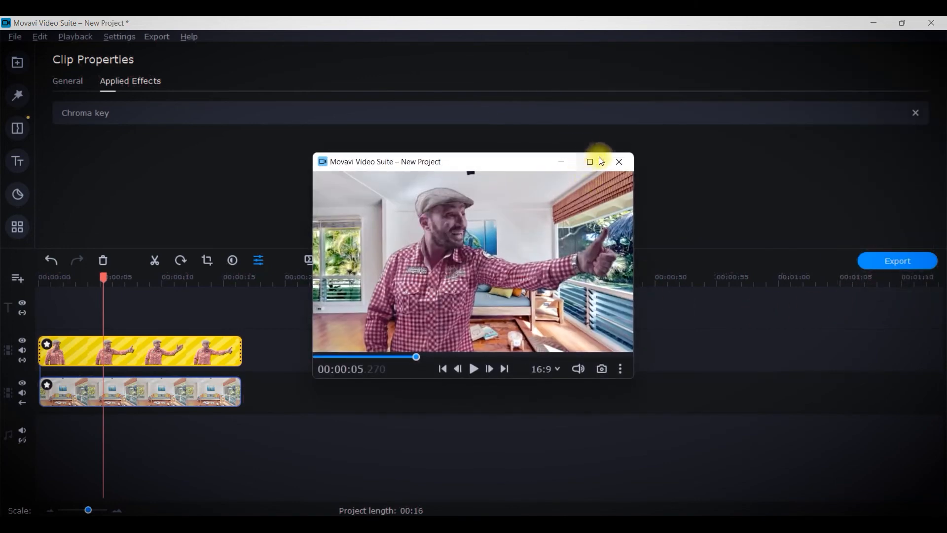
{"action": "left_click", "coordinate": [589, 161]}
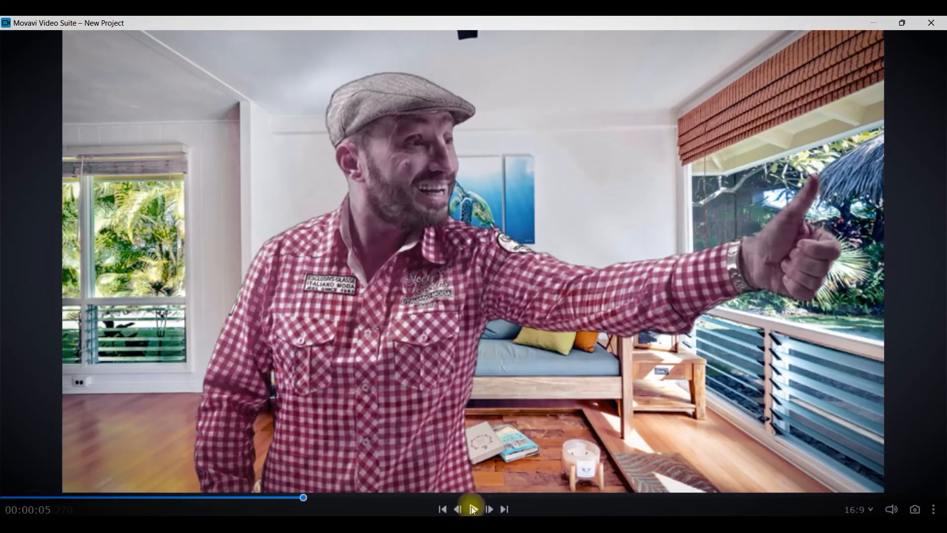
{"action": "left_click", "coordinate": [473, 509]}
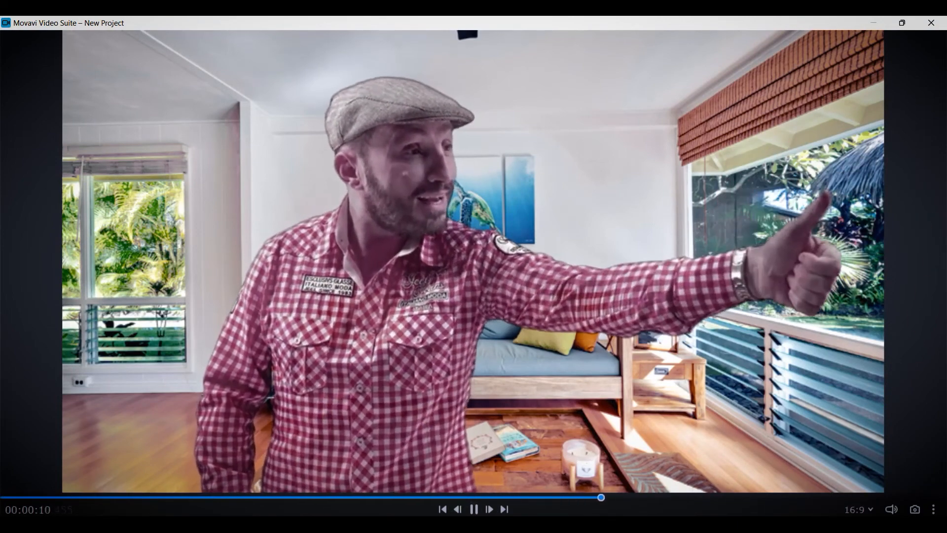
{"action": "left_click", "coordinate": [474, 510]}
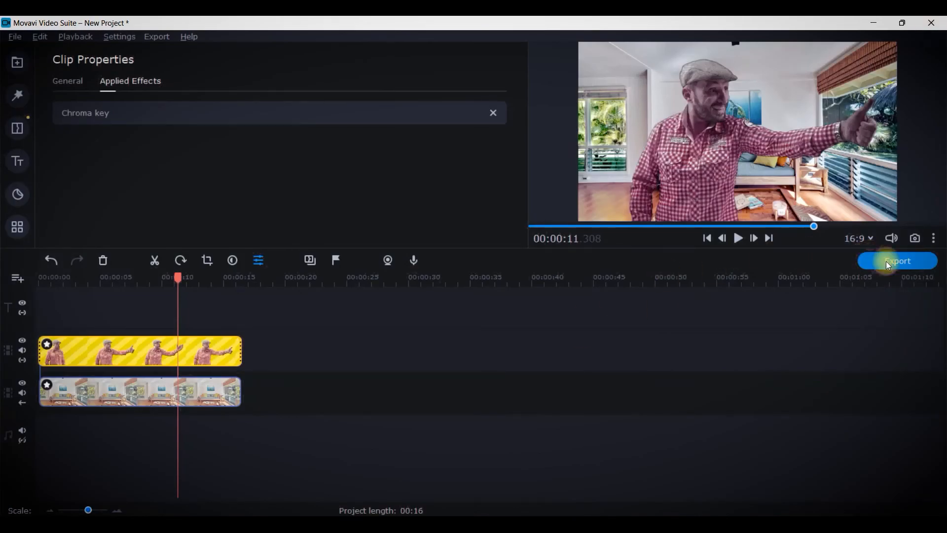
{"action": "left_click", "coordinate": [897, 261]}
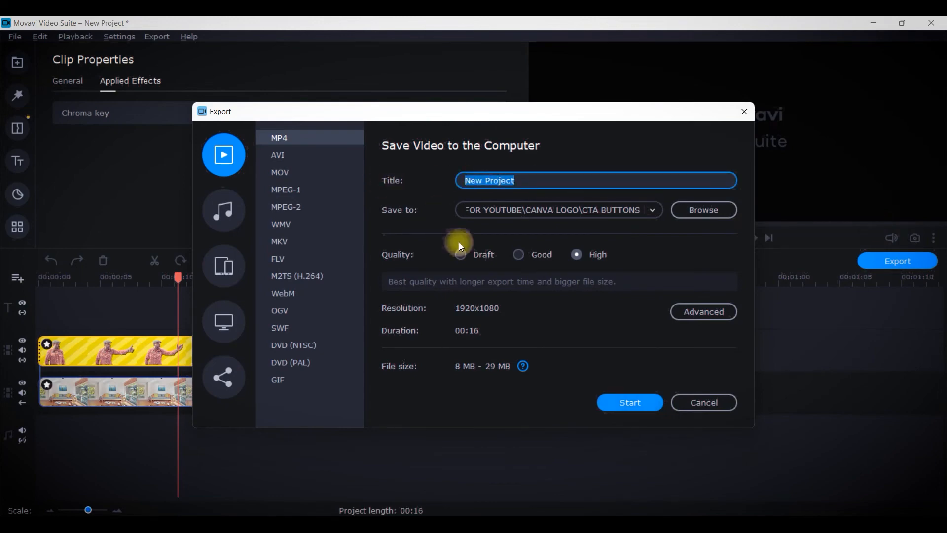
{"action": "left_click", "coordinate": [653, 209]}
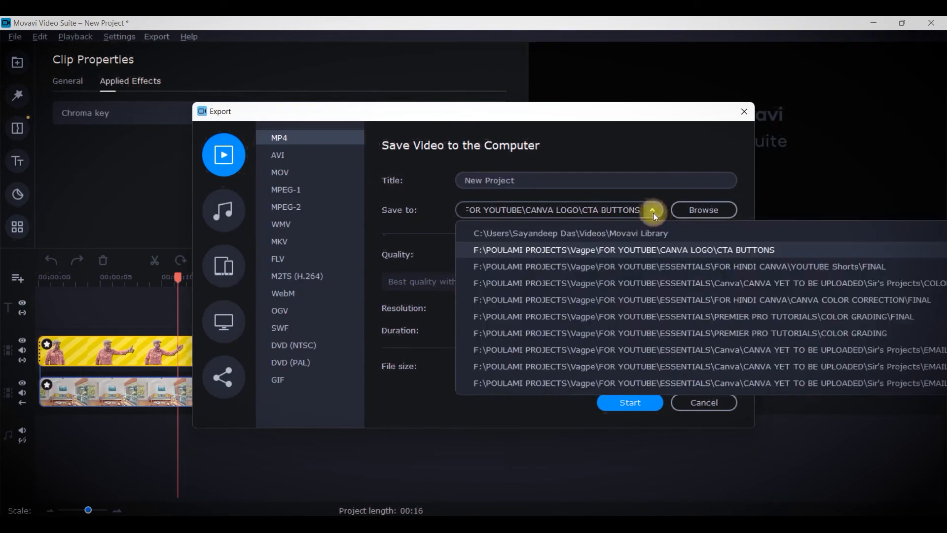
{"action": "left_click", "coordinate": [703, 209]}
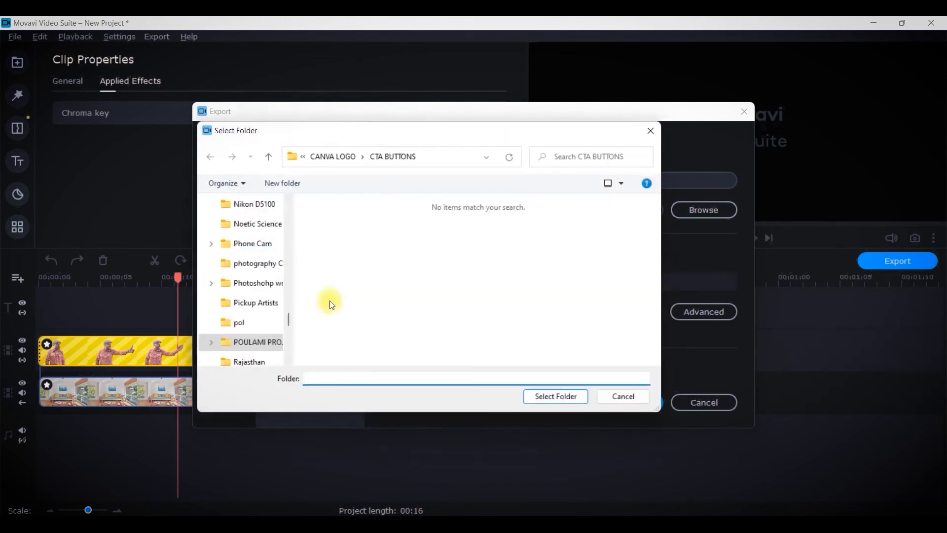
{"action": "left_click", "coordinate": [553, 397]}
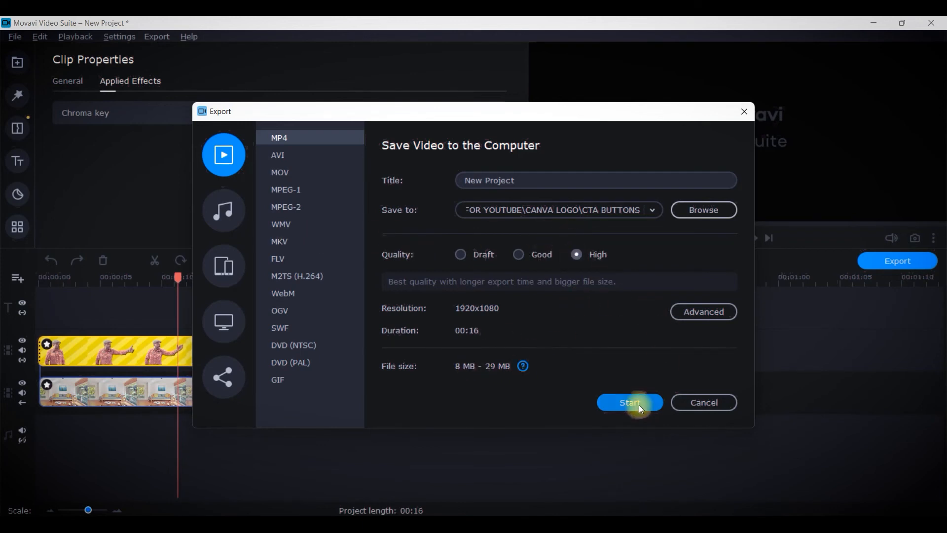
{"action": "mouse_move", "coordinate": [629, 402]}
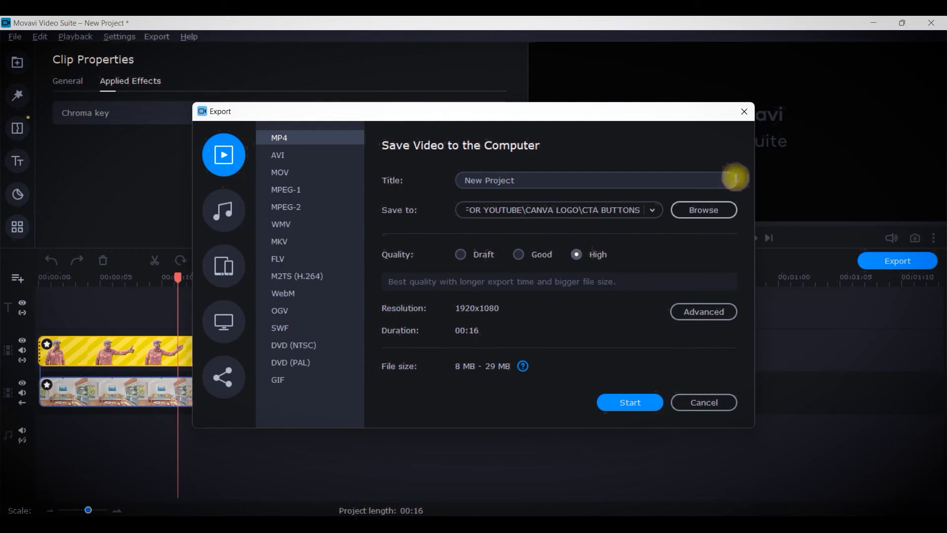
{"action": "left_click", "coordinate": [702, 403]}
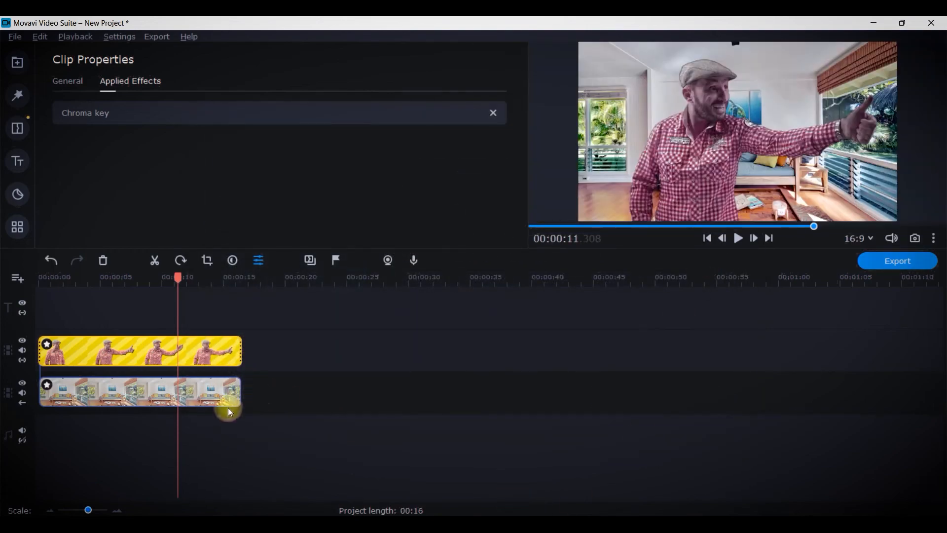